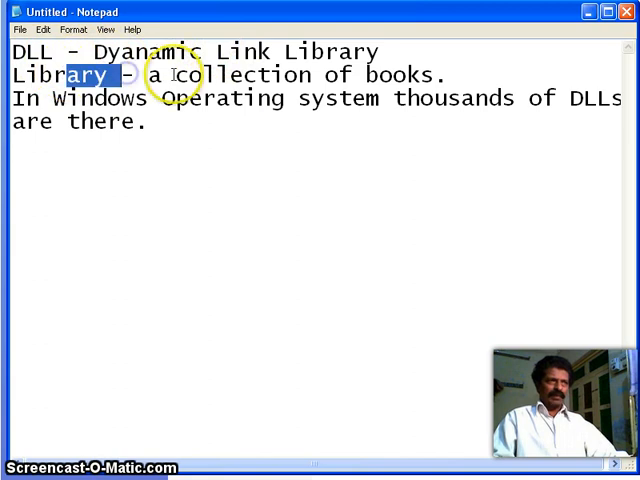
# - Replace 'books' with 'functions' in the Library line of the Notepad DLL notes
pyautogui.moveTo(165, 74); pyautogui.dragTo(440, 74)
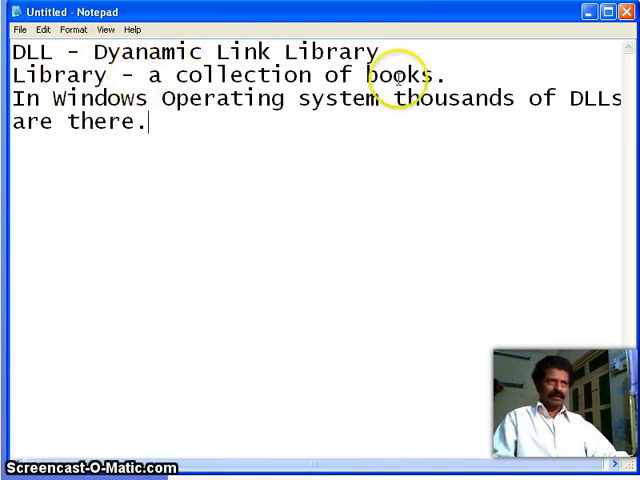
pyautogui.doubleClick(390, 75)
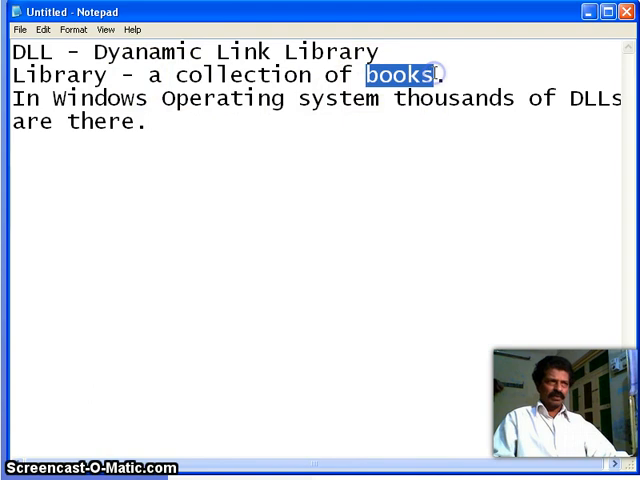
pyautogui.write('function')
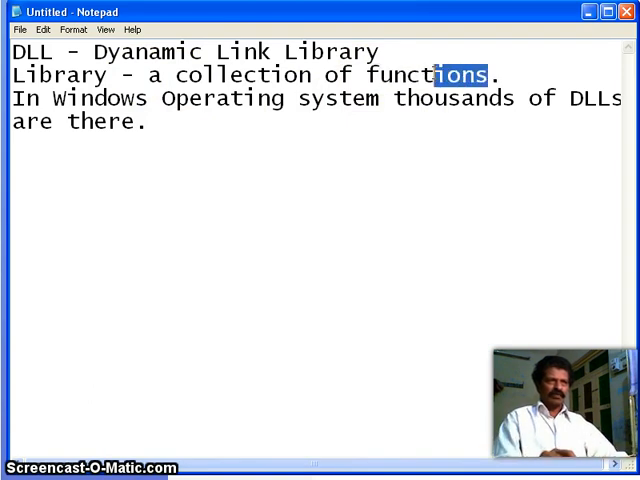
# - Highlight the words 'functions', 'Dyanamic' and 'Link' for emphasis
pyautogui.doubleClick(420, 74)
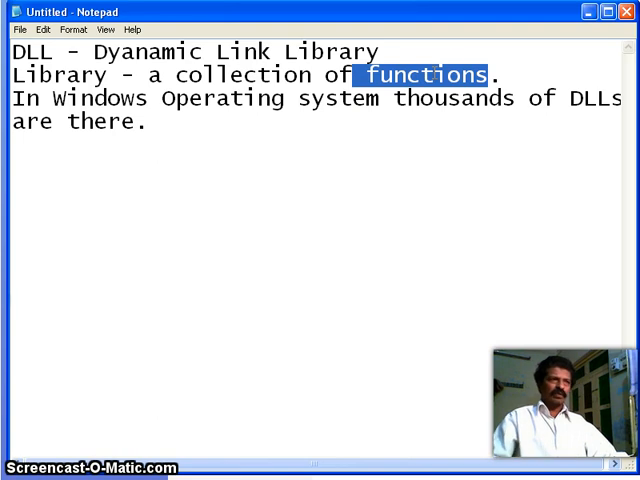
pyautogui.doubleClick(249, 50)
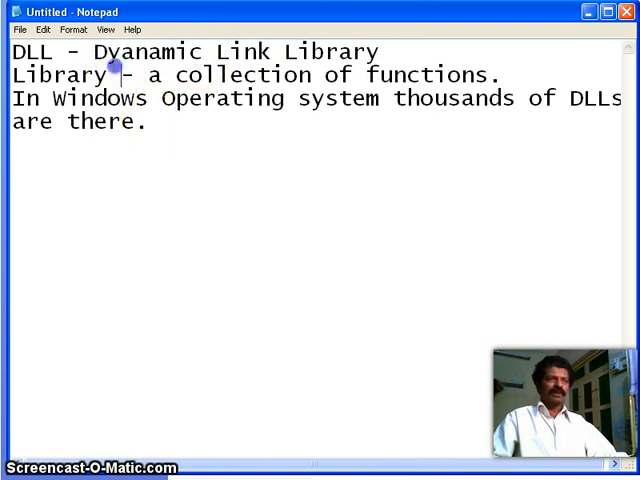
pyautogui.doubleClick(140, 51)
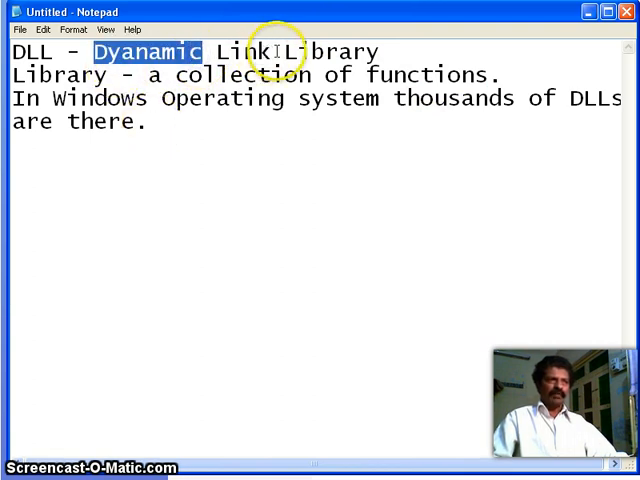
pyautogui.doubleClick(240, 51)
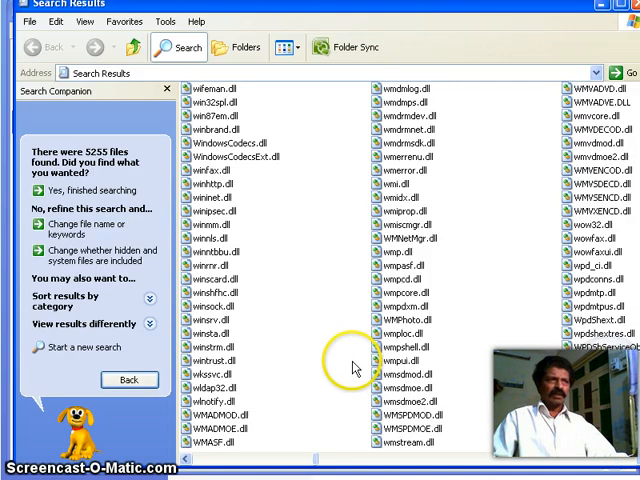
# - Browse the 5255 .dll files in the Windows Explorer search results
pyautogui.click(211, 183)
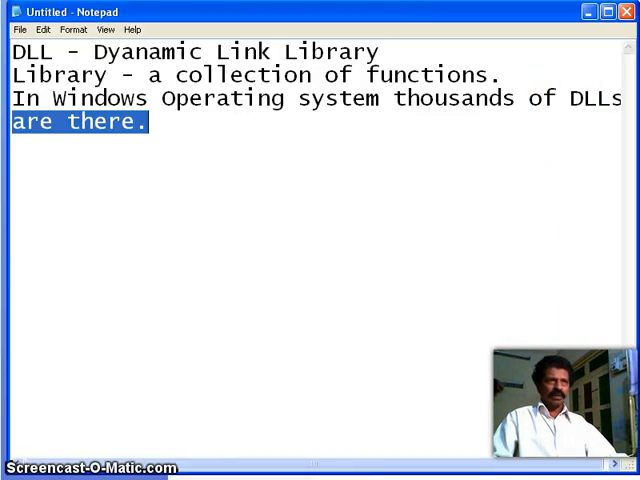
pyautogui.moveTo(625, 11)
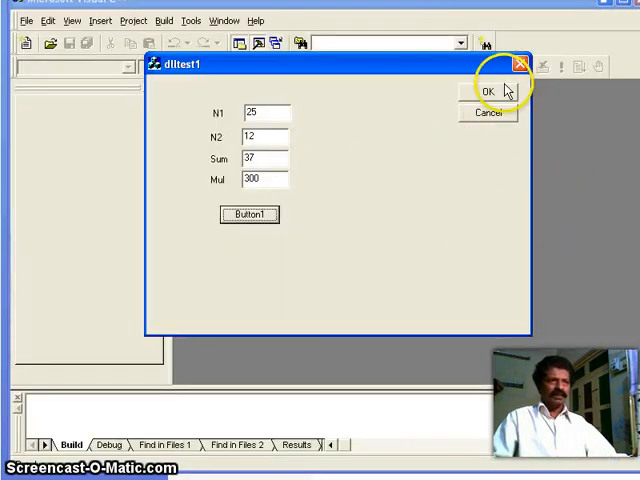
# - Close the results dialog and start a new Win32 Dynamic-Link Library project named mydll
pyautogui.click(488, 91)
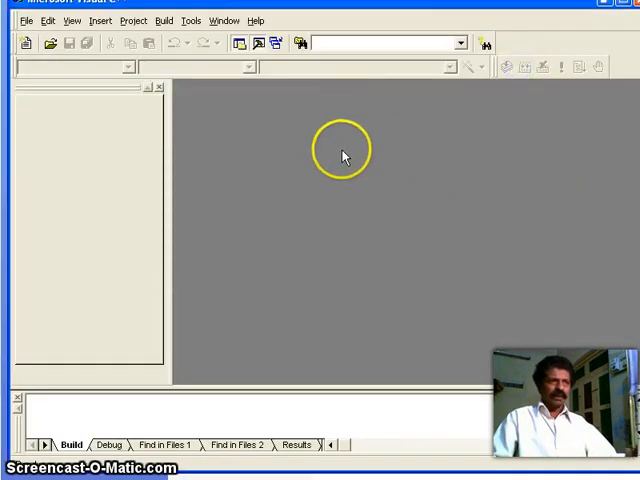
pyautogui.click(26, 20)
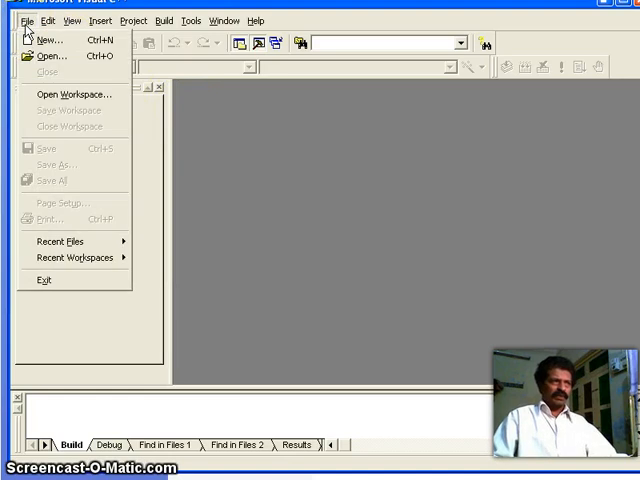
pyautogui.click(71, 43)
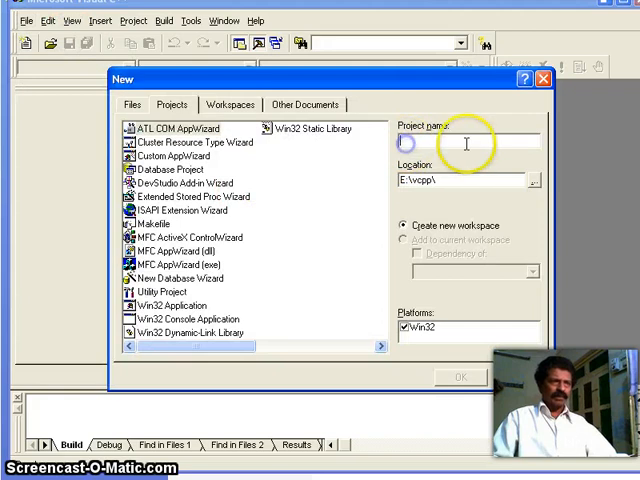
pyautogui.write('mydll')
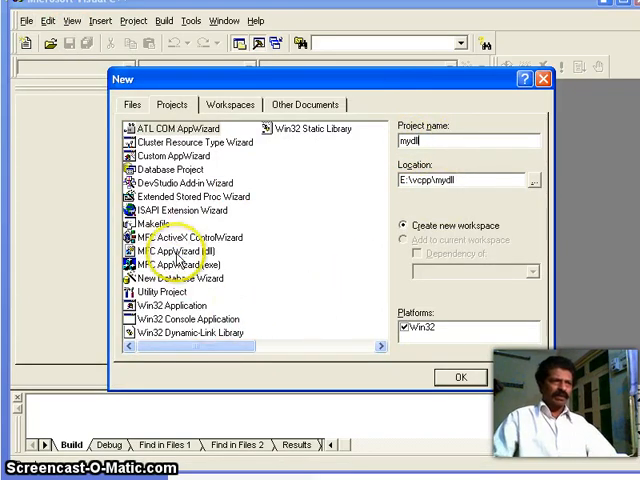
pyautogui.click(183, 264)
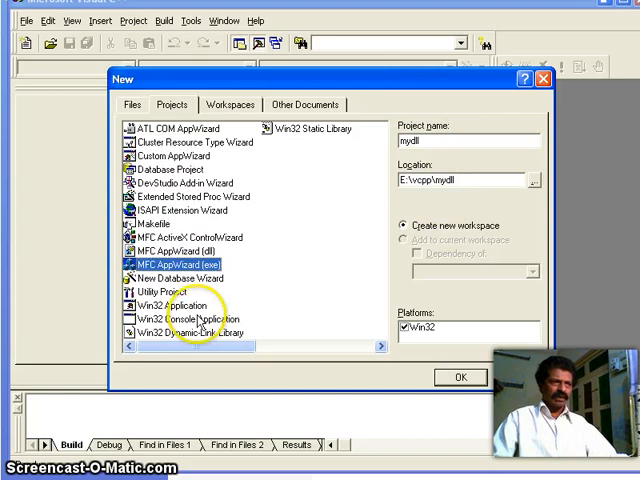
pyautogui.click(198, 333)
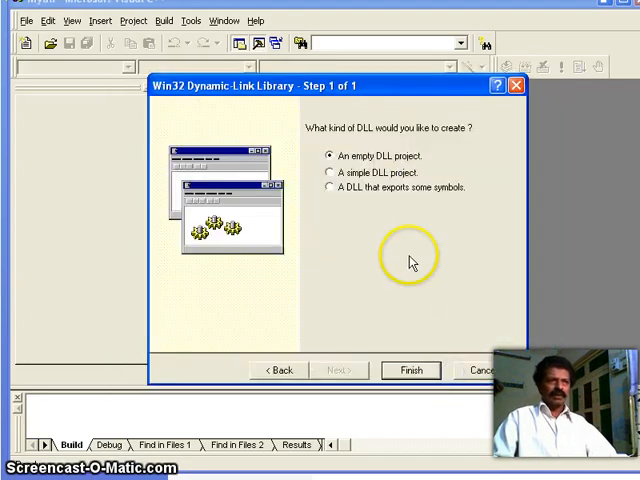
pyautogui.moveTo(340, 175)
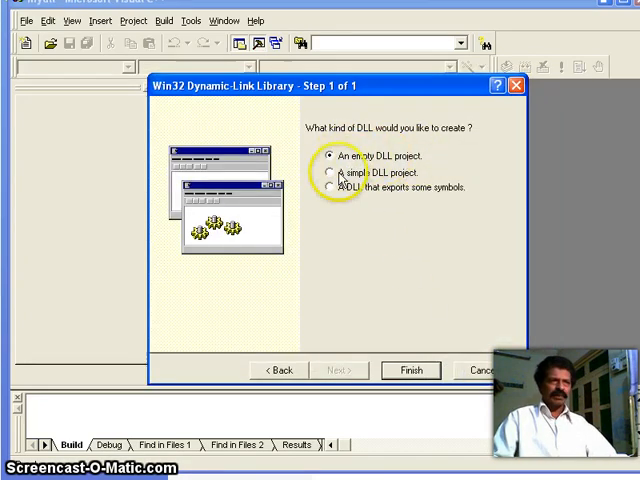
# - Choose 'A simple DLL project', finish the wizard, and open mydll.cpp from FileView
pyautogui.click(327, 187)
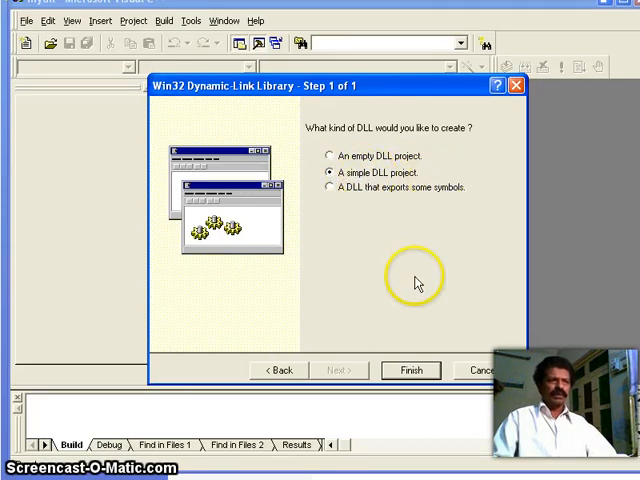
pyautogui.click(409, 370)
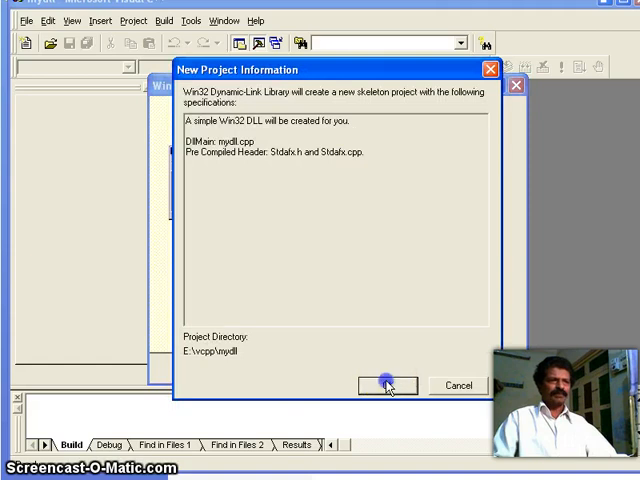
pyautogui.click(377, 385)
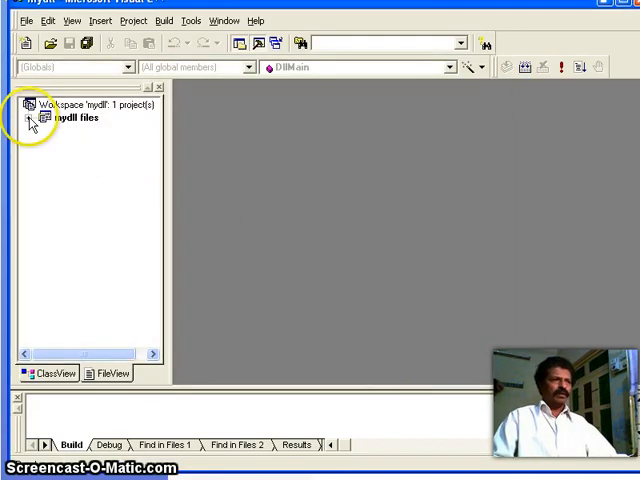
pyautogui.click(26, 118)
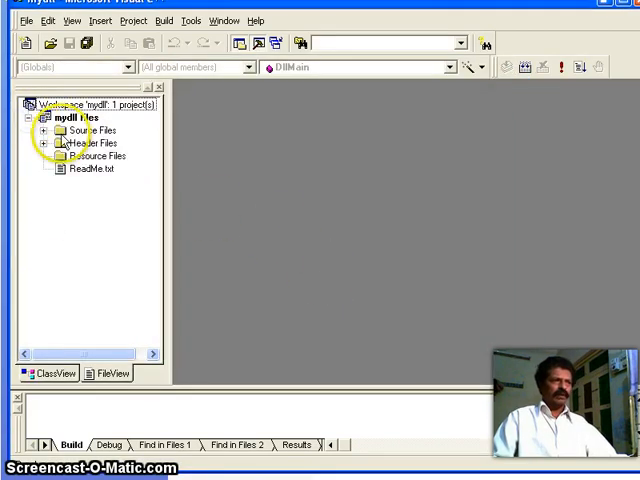
pyautogui.doubleClick(83, 155)
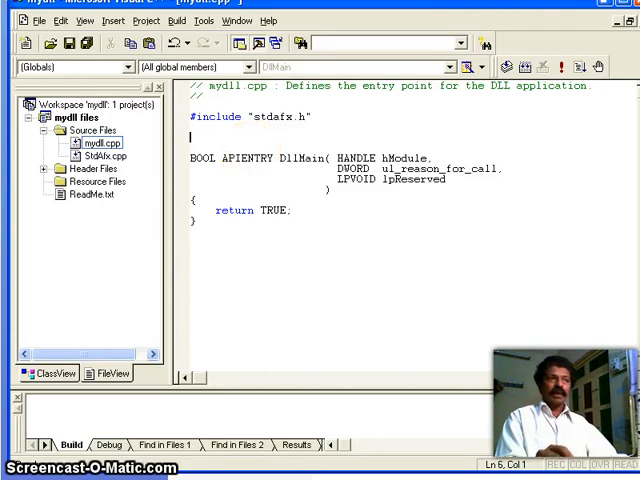
# - Declare extern "C" _declspec(dllexport) double sum(double,double) below the #include
pyautogui.write('e')
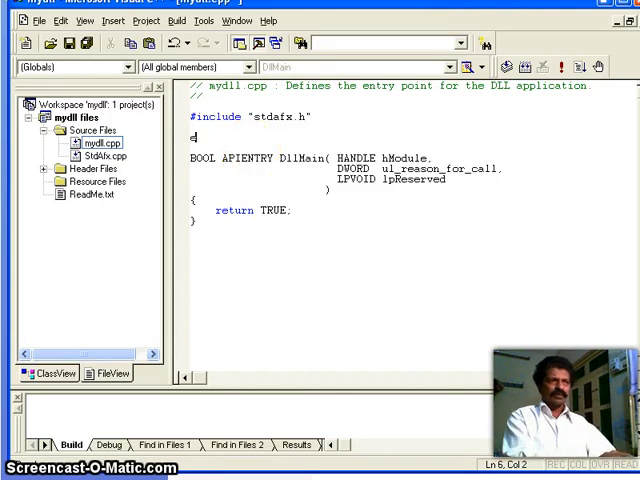
pyautogui.write('extern')
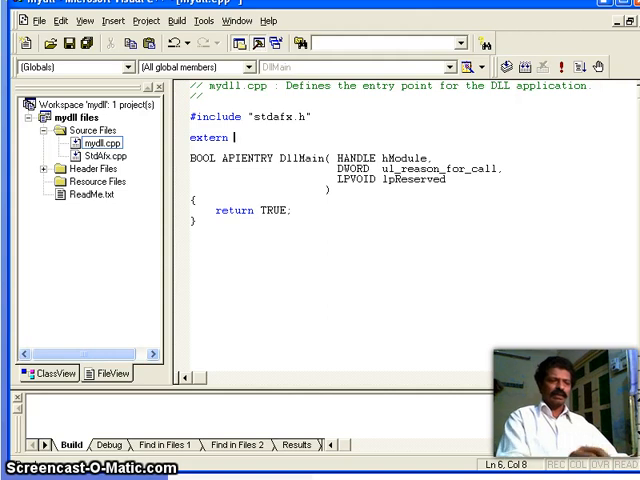
pyautogui.write('"C"')
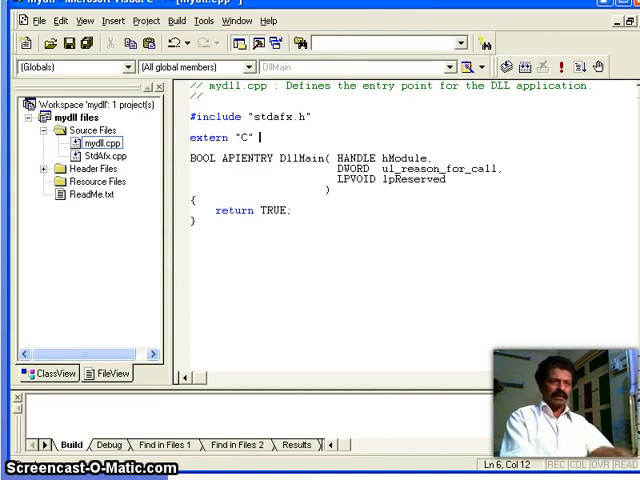
pyautogui.write('_declsp')
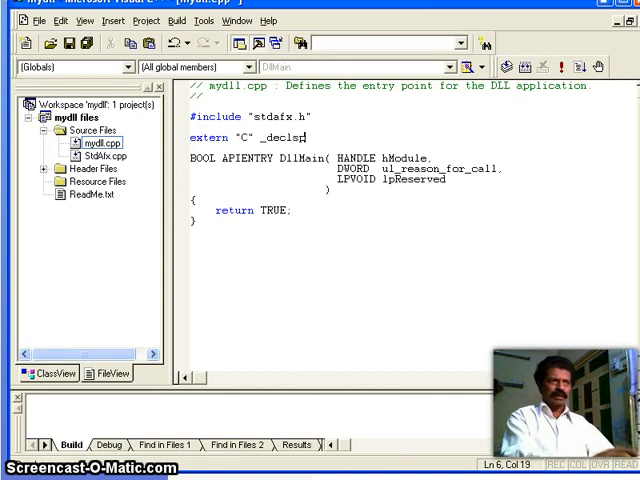
pyautogui.write('ec(d')
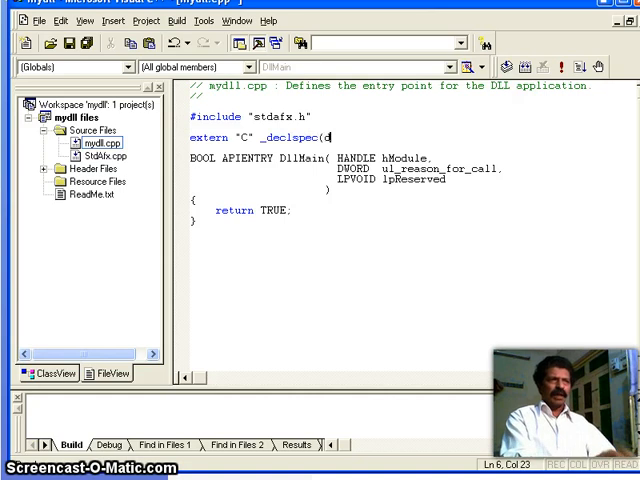
pyautogui.write('ll')
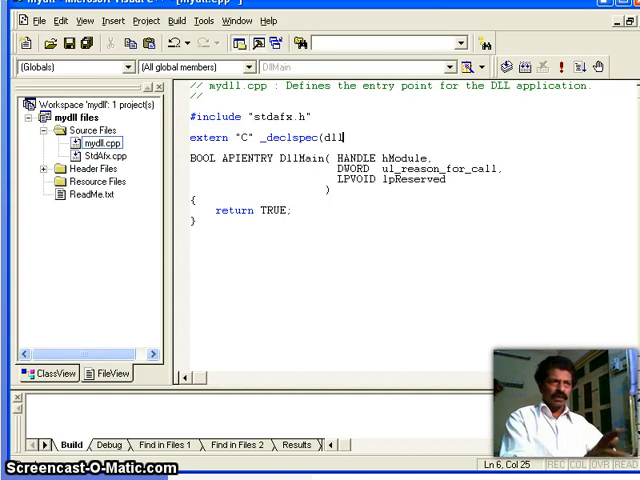
pyautogui.write('ex')
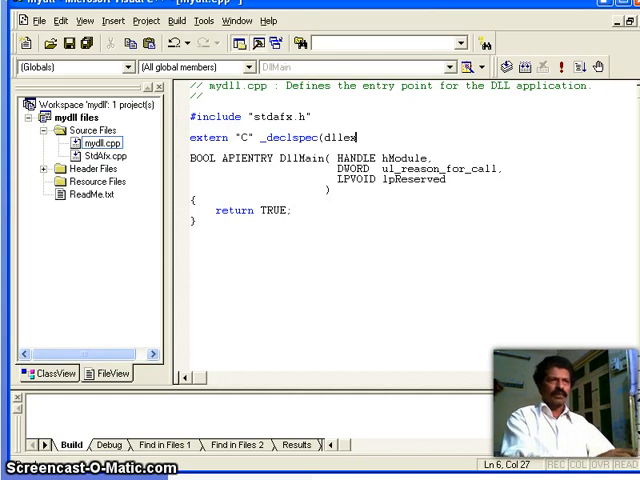
pyautogui.write('port')
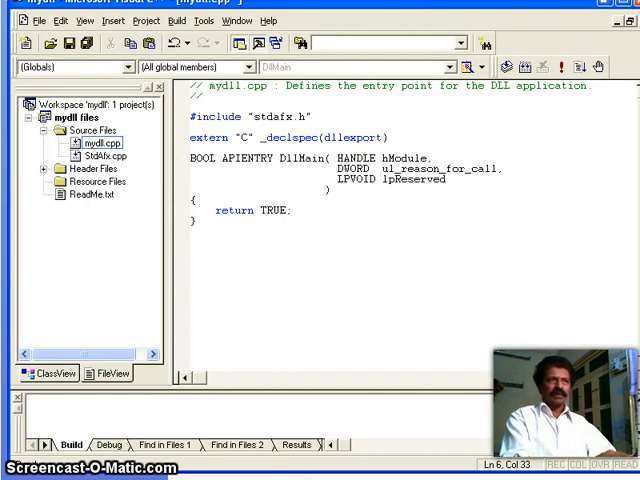
pyautogui.write('sum(')
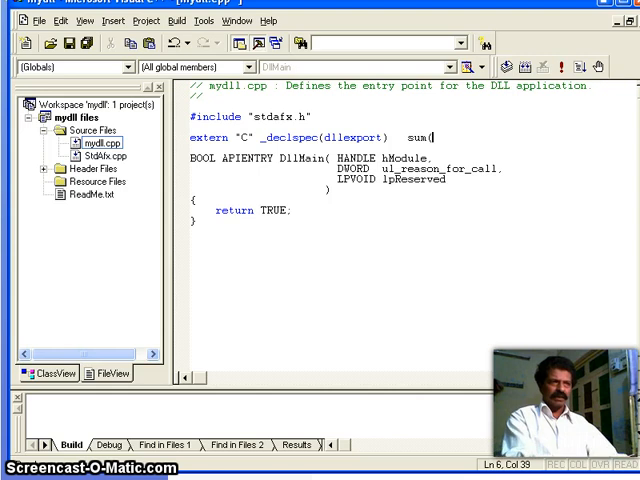
pyautogui.write('double,dd')
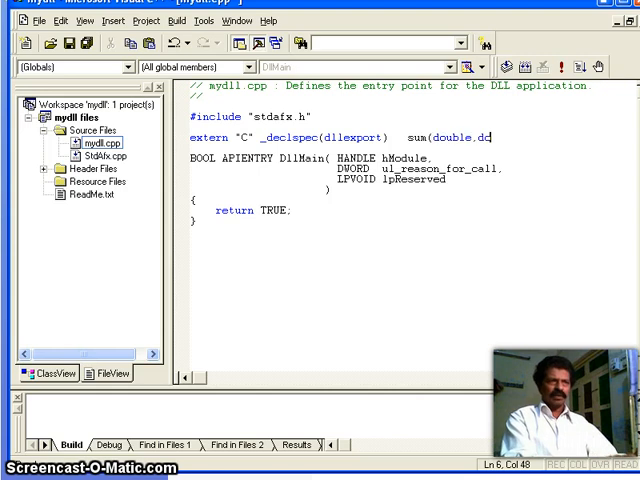
pyautogui.write('uble)')
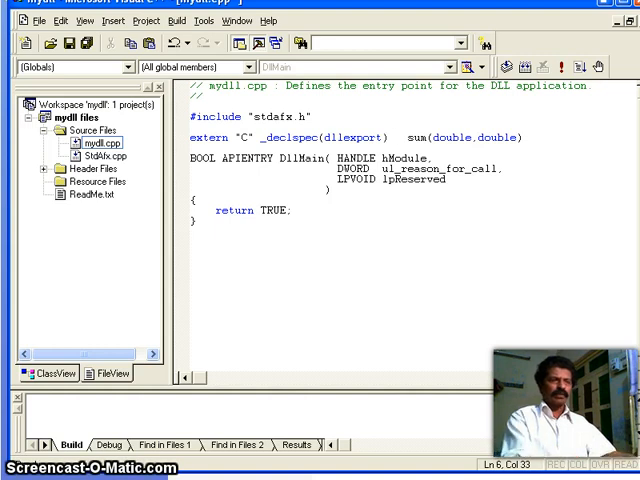
pyautogui.write('double')
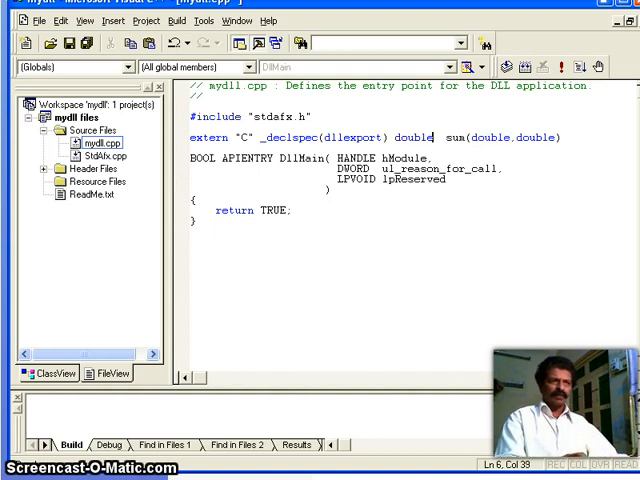
# - Duplicate the sum declaration and rename the copy to mul
pyautogui.doubleClick(415, 138)
pyautogui.write(';')
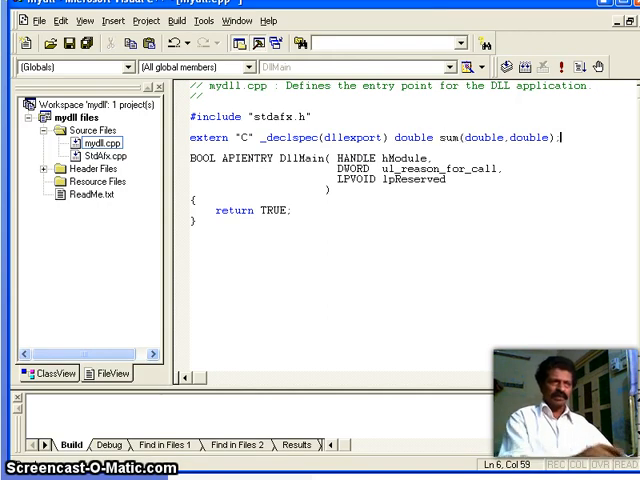
pyautogui.tripleClick(380, 137)
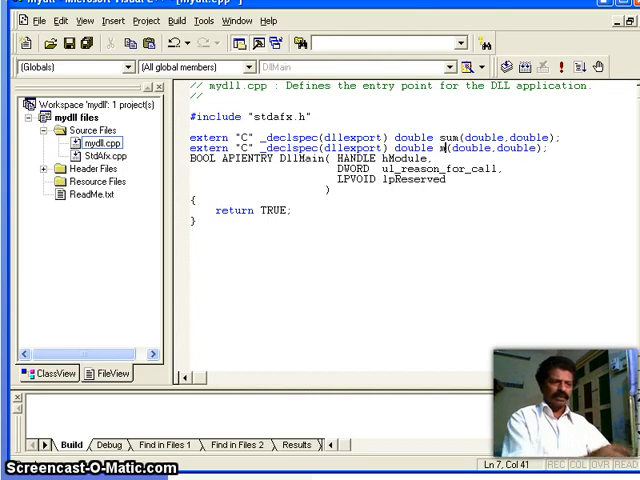
pyautogui.write('ul')
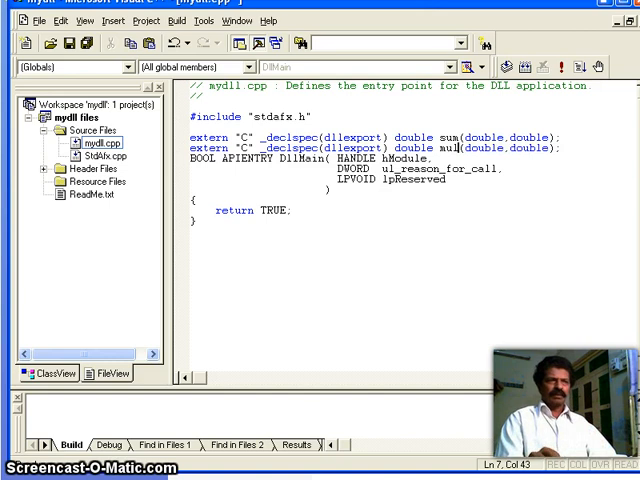
pyautogui.doubleClick(440, 148)
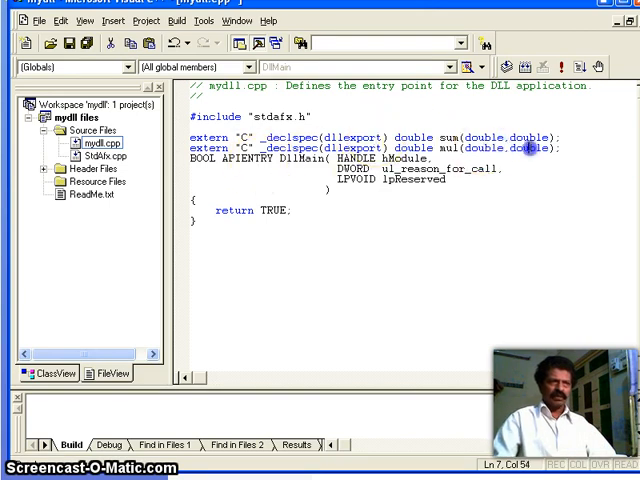
pyautogui.doubleClick(400, 148)
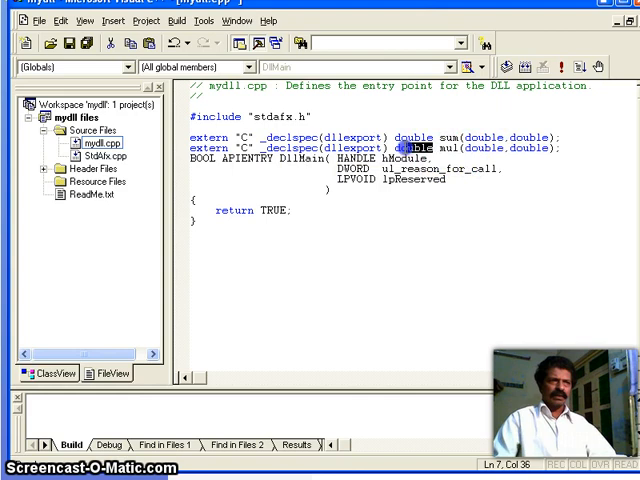
pyautogui.click(277, 243)
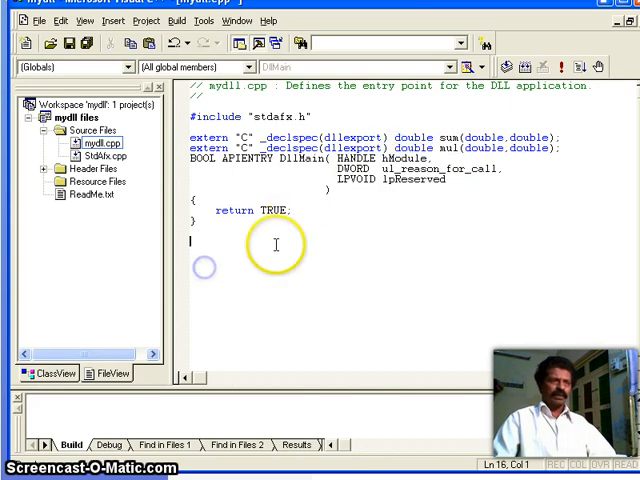
pyautogui.moveTo(275, 243)
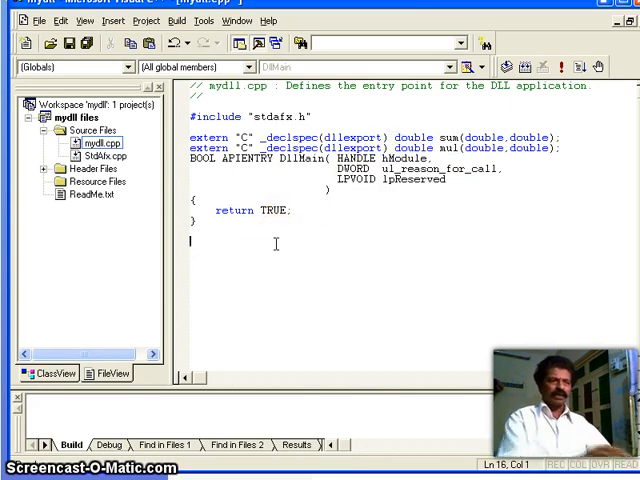
# - Define double sum(double a, double b) returning a+b after DllMain, and duplicate it as mul
pyautogui.write('dou')
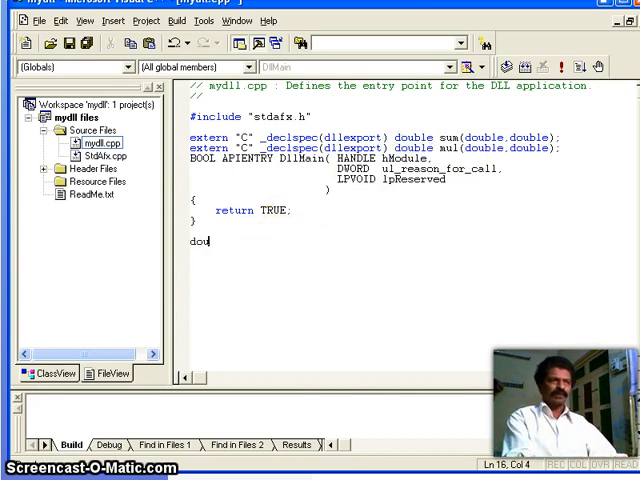
pyautogui.write('ble')
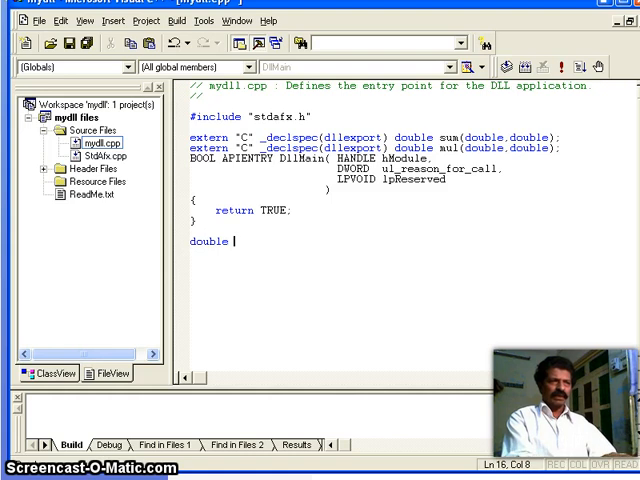
pyautogui.write('sum(d')
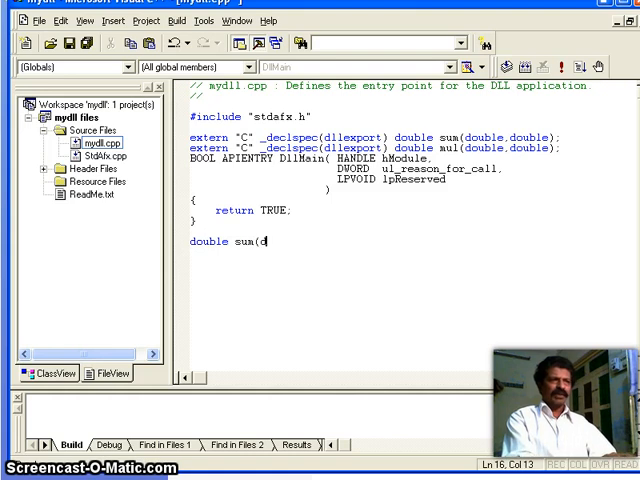
pyautogui.write('ouble a,double b')
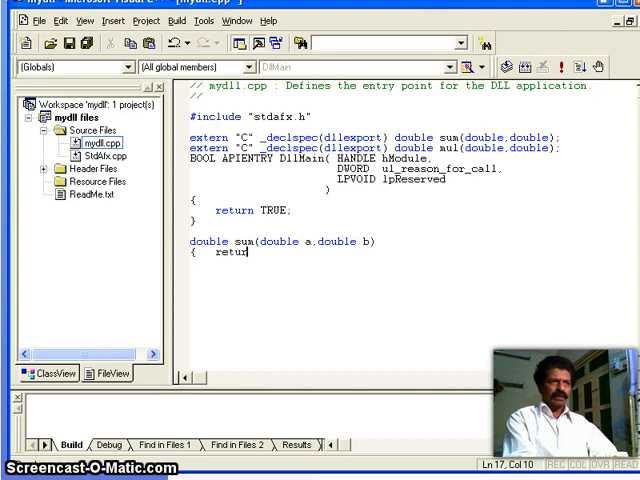
pyautogui.write('n a+b; }')
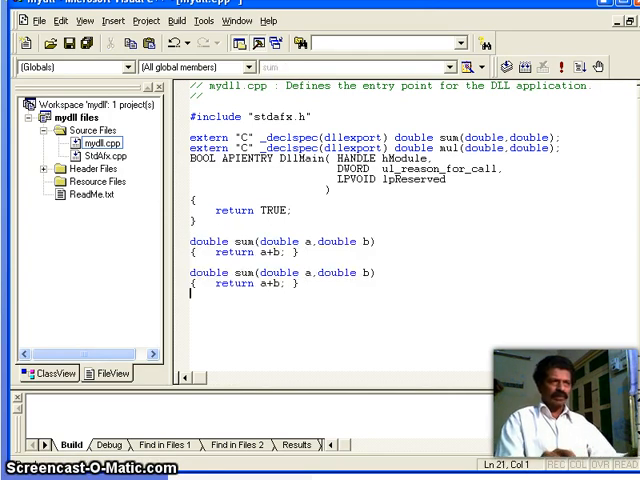
pyautogui.click(228, 272)
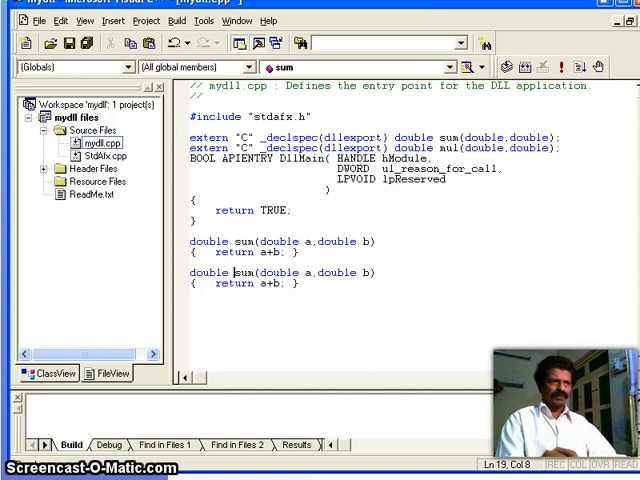
pyautogui.write('mul')
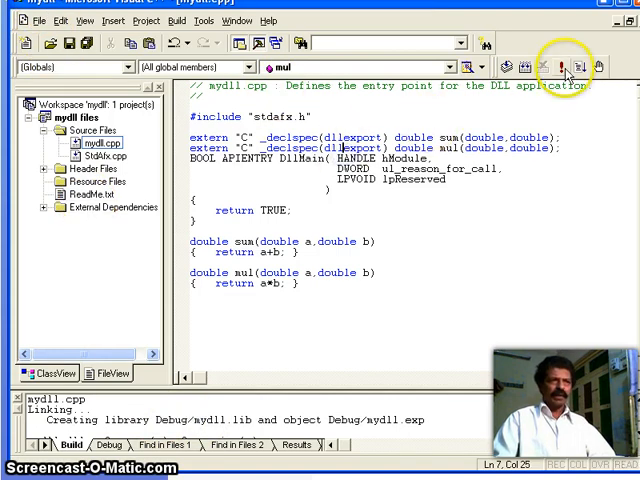
pyautogui.click(566, 66)
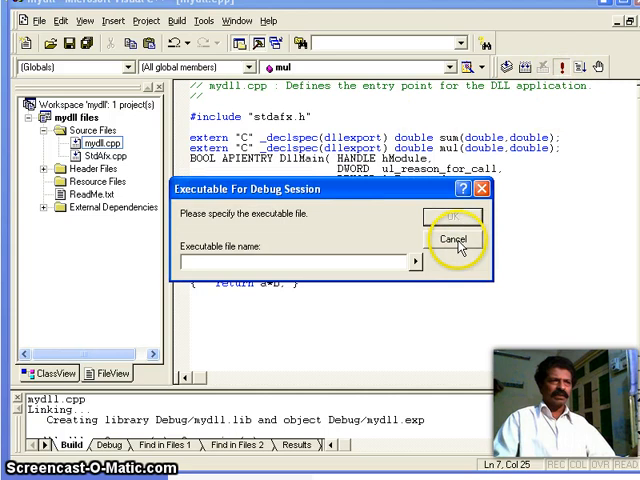
pyautogui.click(455, 239)
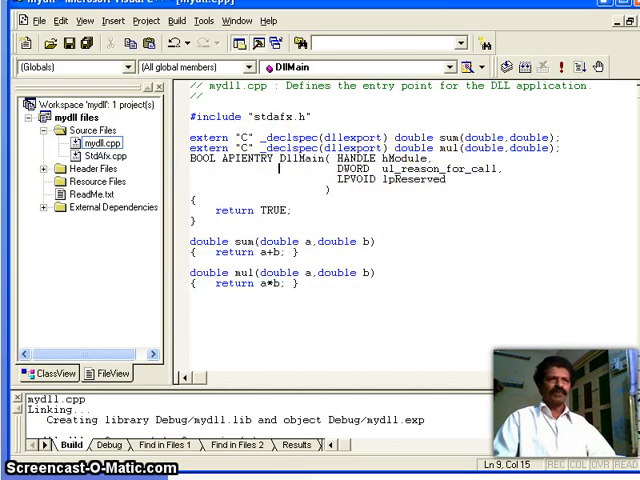
pyautogui.click(40, 20)
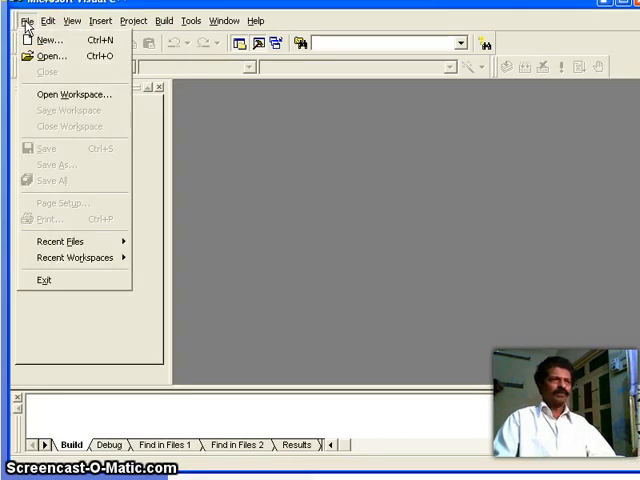
pyautogui.moveTo(48, 39)
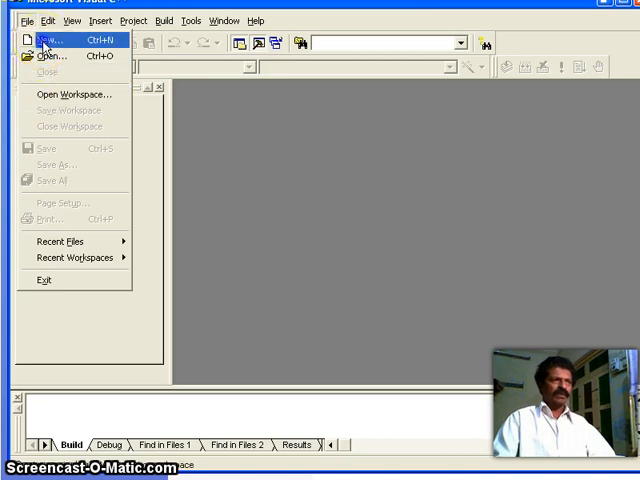
# - Create a dialog-based MFC AppWizard (exe) project named dlltest
pyautogui.click(38, 39)
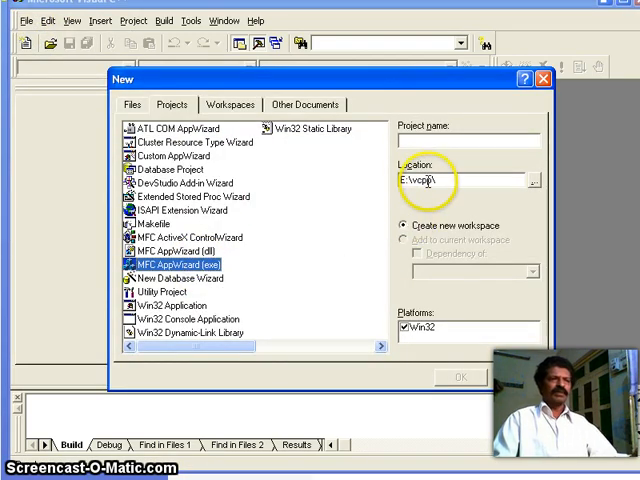
pyautogui.write('dl')
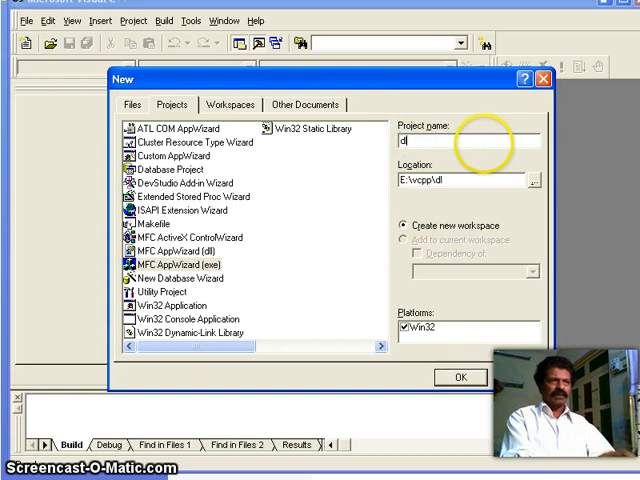
pyautogui.write('test')
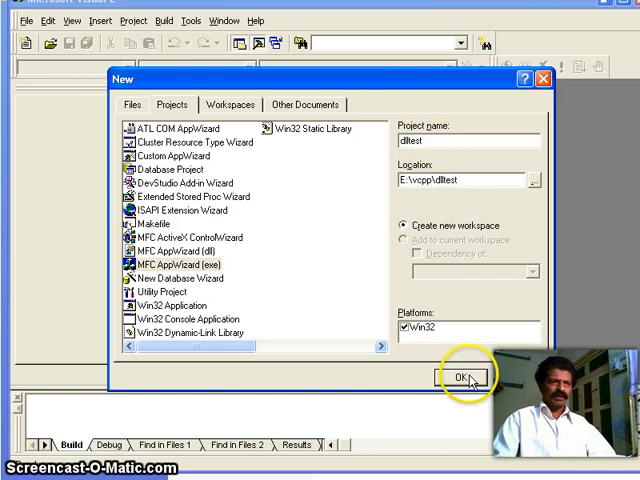
pyautogui.click(457, 375)
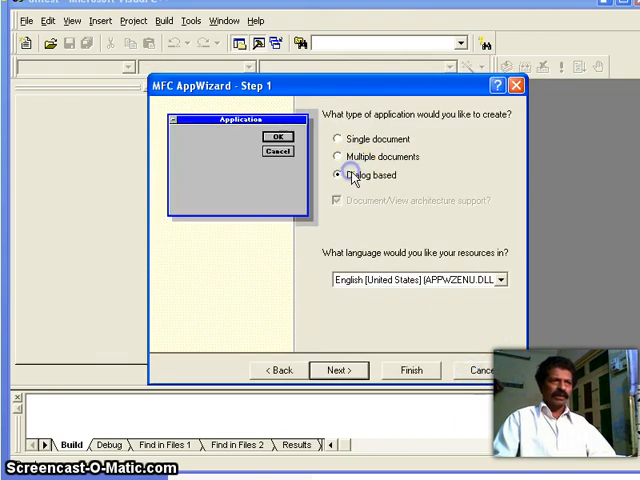
pyautogui.click(410, 370)
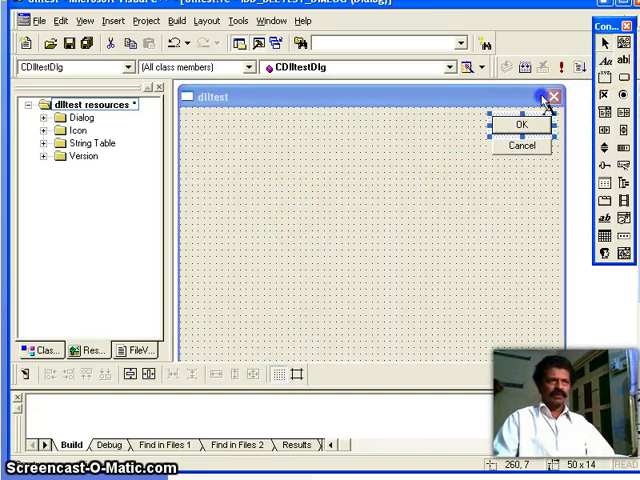
# - Place label and edit box controls, widen the first edit box, and add a Calculate button
pyautogui.click(229, 152)
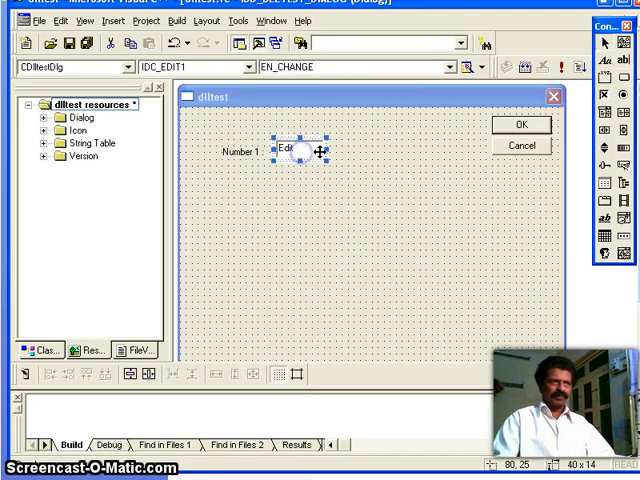
pyautogui.moveTo(318, 150); pyautogui.dragTo(360, 165)
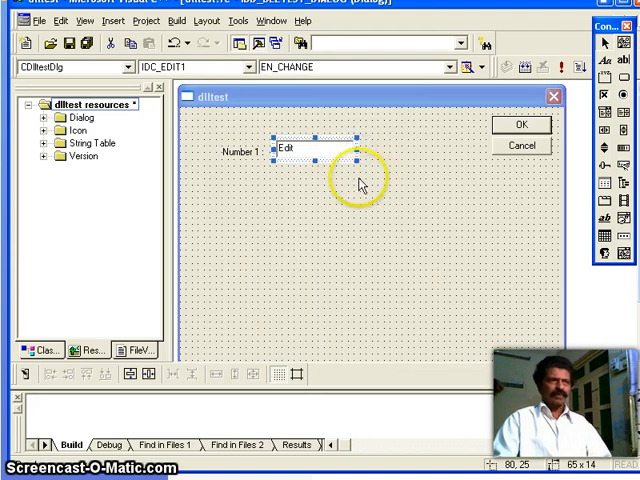
pyautogui.click(240, 152)
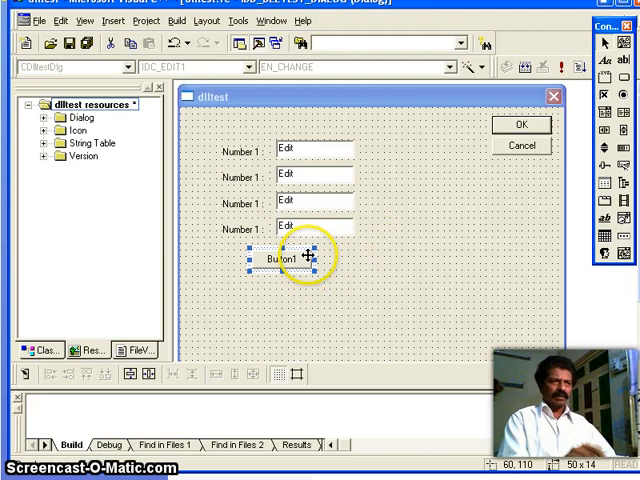
pyautogui.doubleClick(287, 256)
pyautogui.write('Calculate')
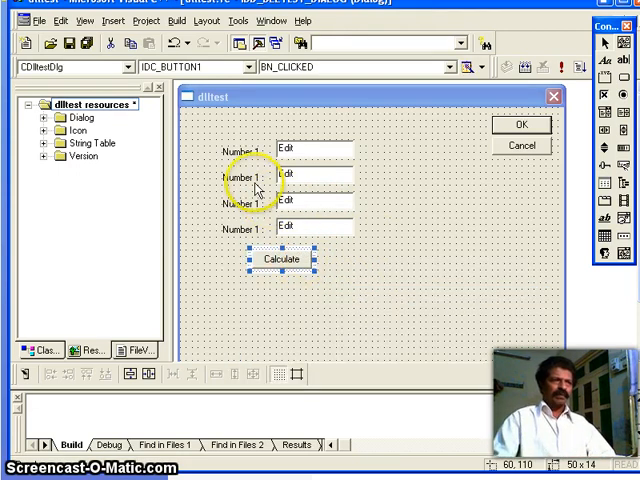
# - Rename the second, third and fourth labels to Number 2, Sum and Product
pyautogui.doubleClick(243, 178)
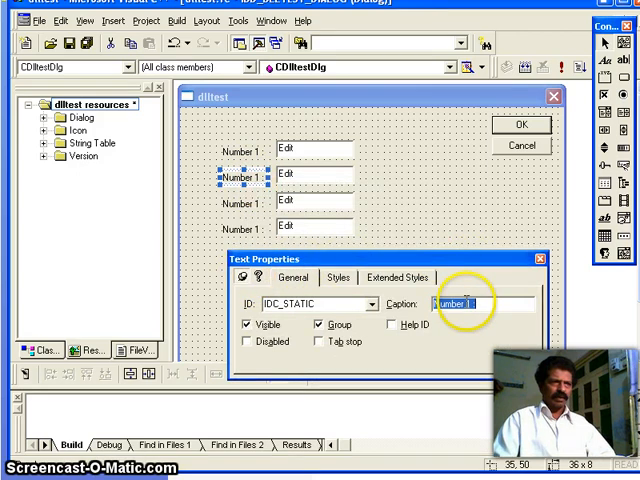
pyautogui.write('Number 2')
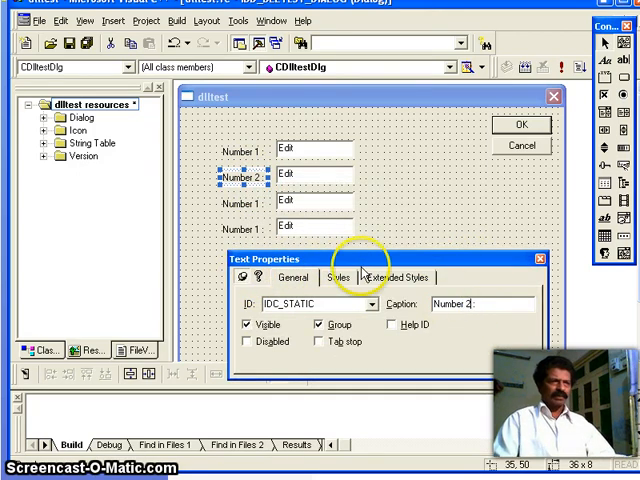
pyautogui.click(235, 203)
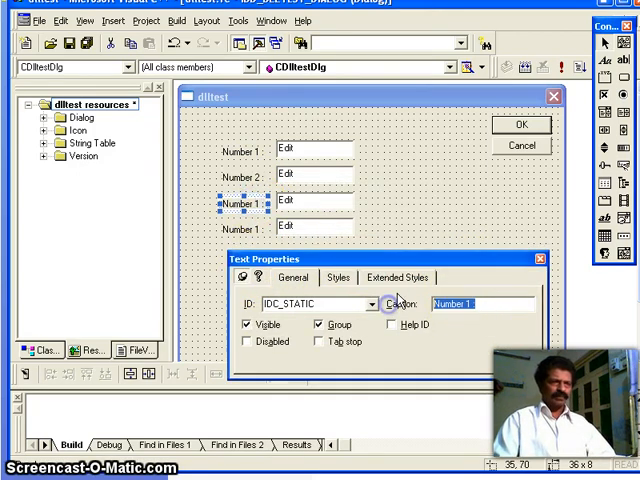
pyautogui.write('Sum')
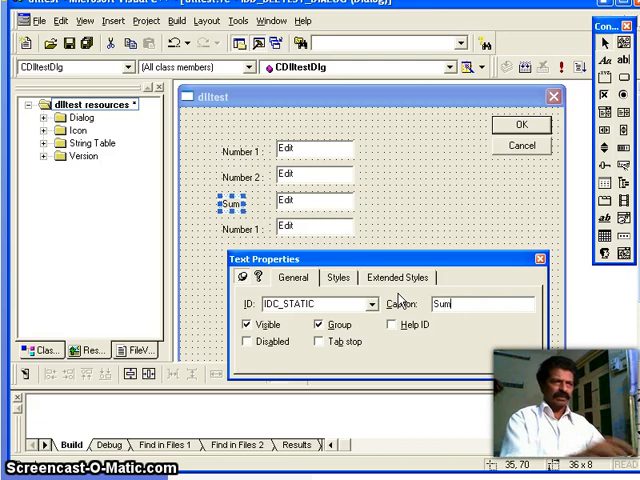
pyautogui.click(232, 227)
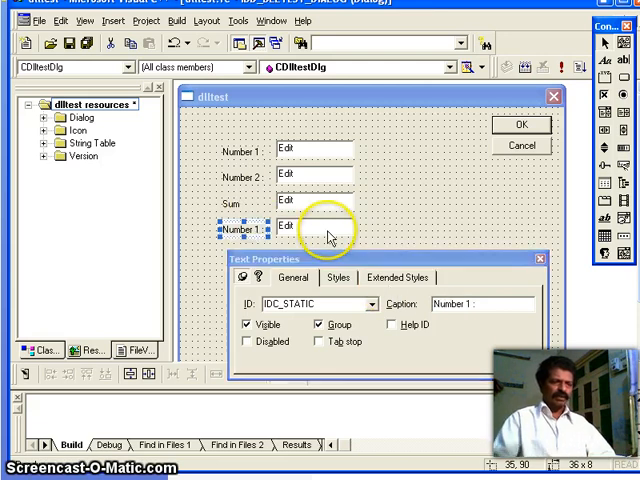
pyautogui.write('Produc')
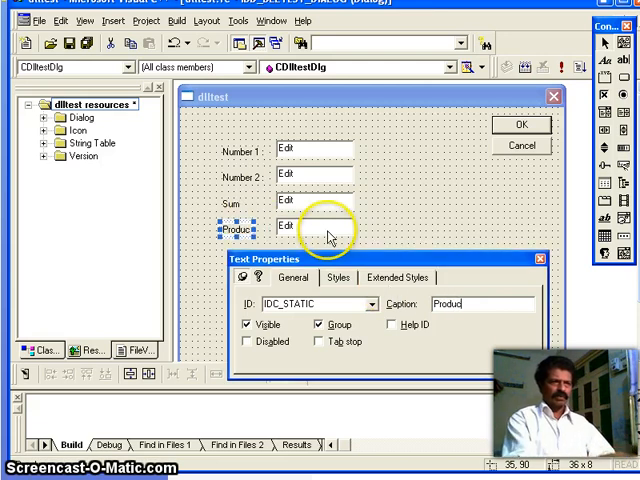
# - Set the edit boxes' styles and add the OnButton1 handler for Calculate
pyautogui.click(313, 227)
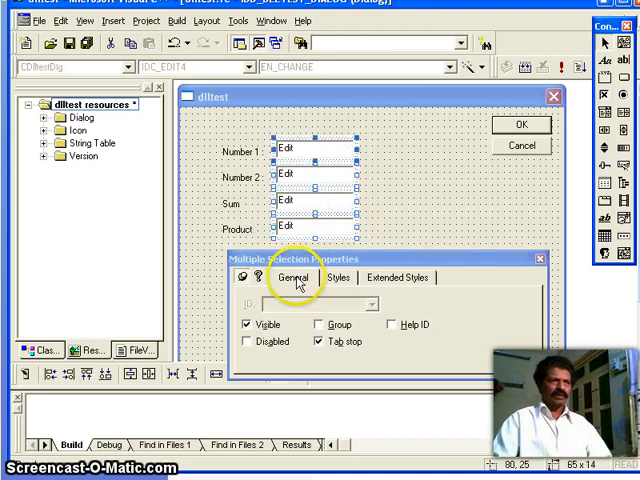
pyautogui.click(338, 277)
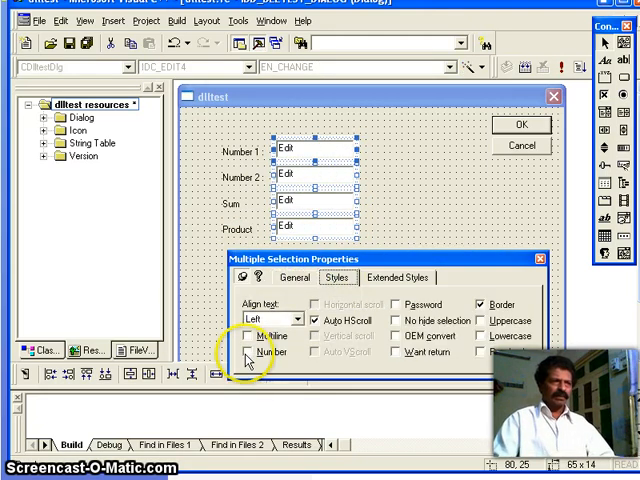
pyautogui.click(302, 318)
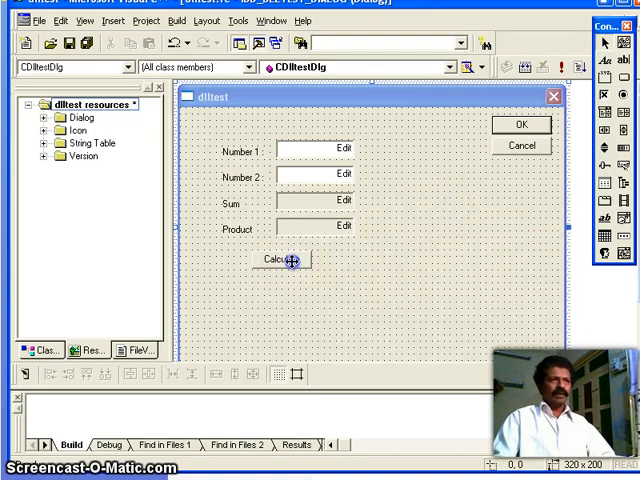
pyautogui.doubleClick(275, 259)
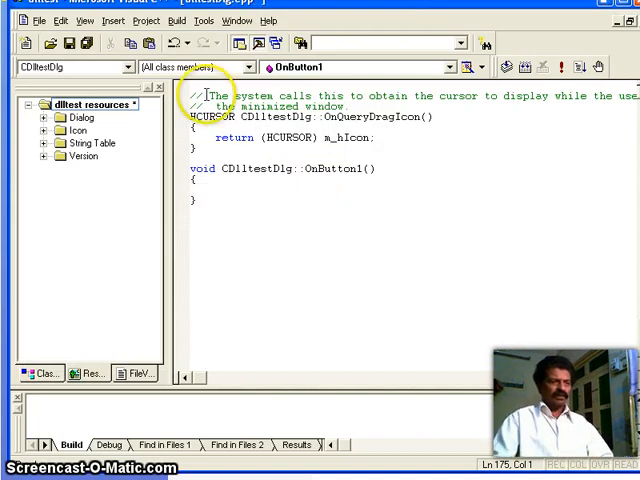
# - Add double member variables n1 and n2 for the first two edit boxes
pyautogui.click(505, 147)
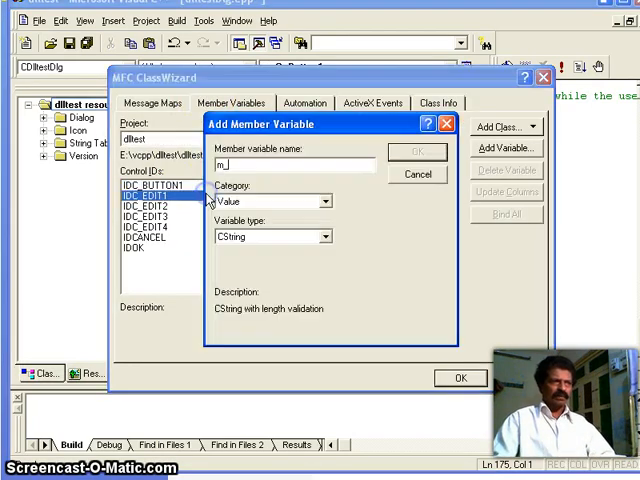
pyautogui.write('n1')
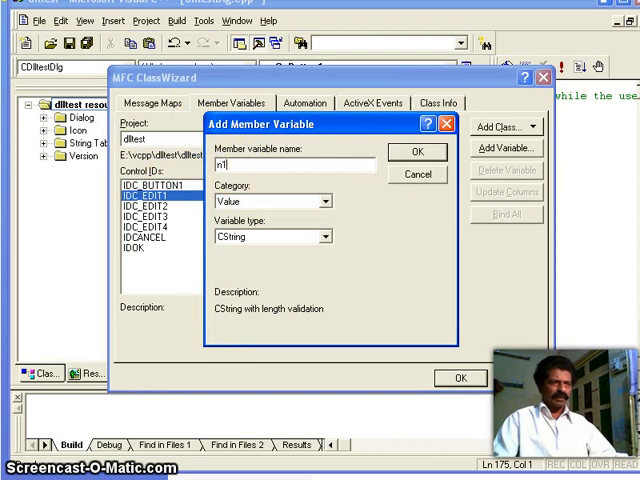
pyautogui.click(329, 236)
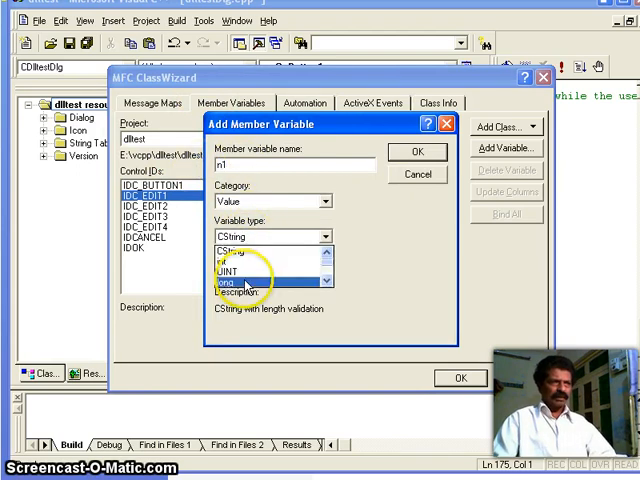
pyautogui.click(240, 283)
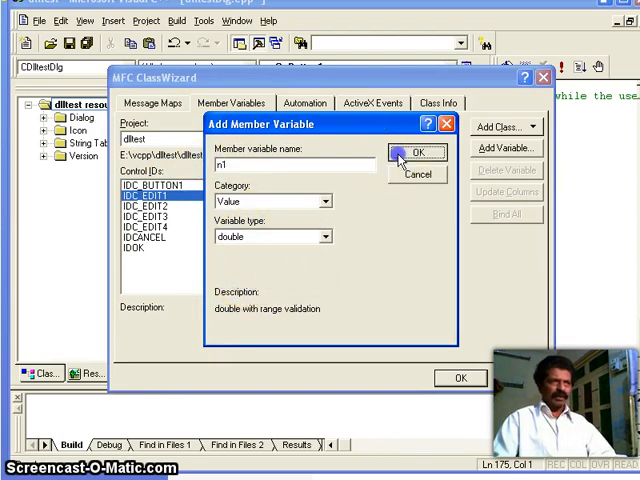
pyautogui.click(417, 152)
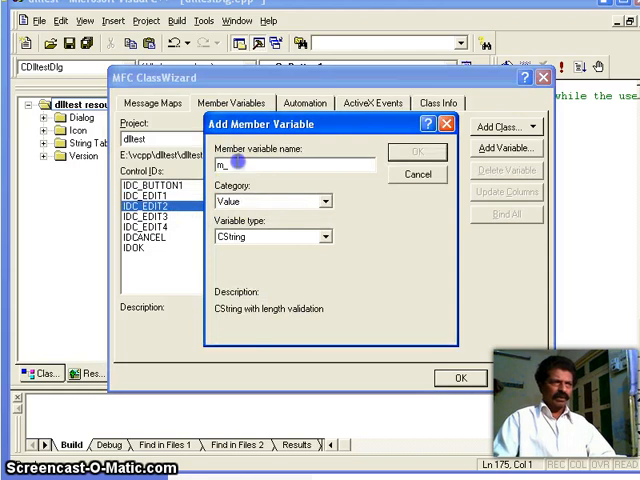
pyautogui.write('2')
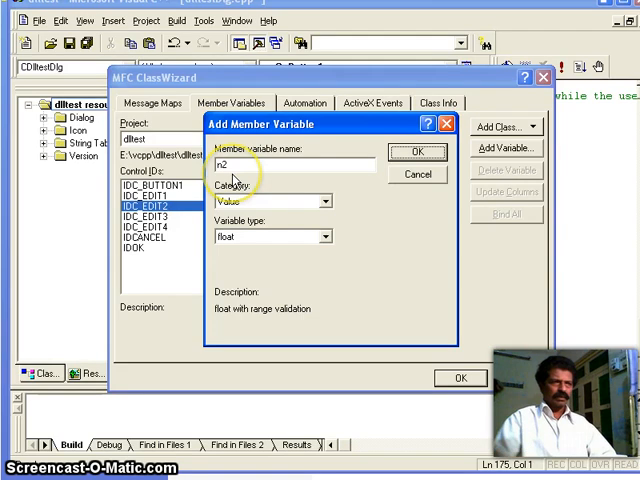
pyautogui.click(328, 236)
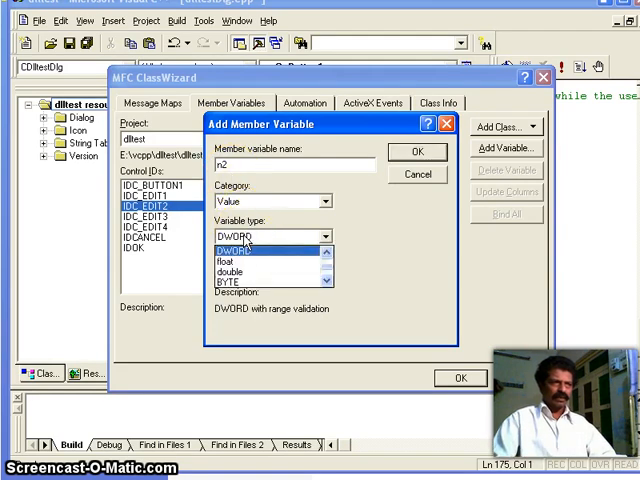
pyautogui.click(235, 265)
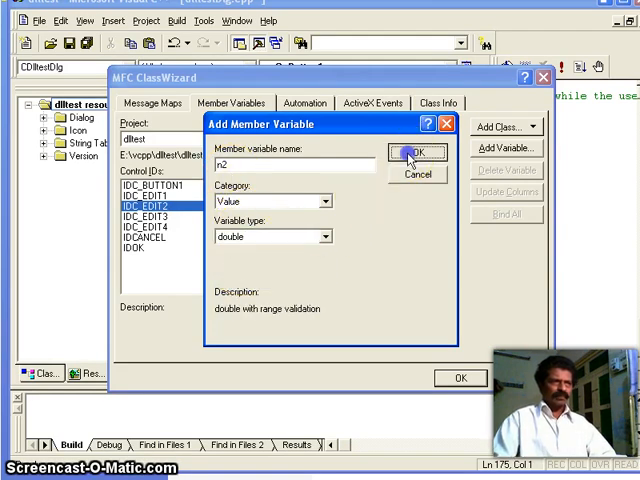
pyautogui.click(416, 152)
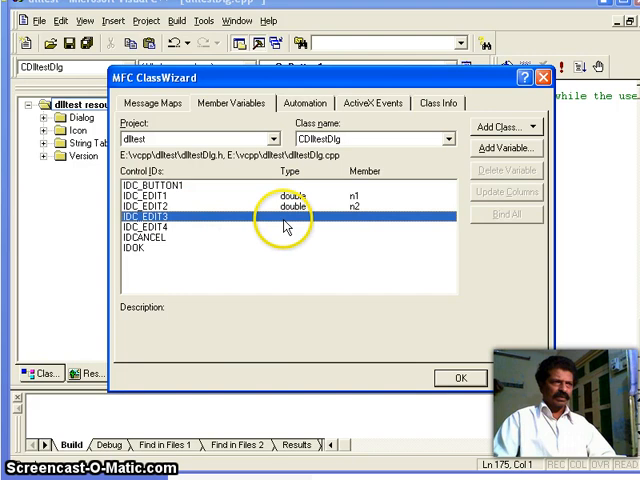
# - Add double variables n3 and n4 for the remaining edit boxes and close ClassWizard
pyautogui.click(507, 147)
pyautogui.write('n3')
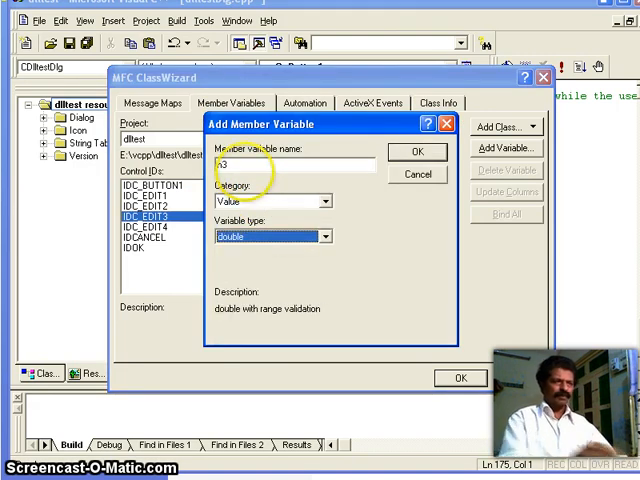
pyautogui.click(417, 151)
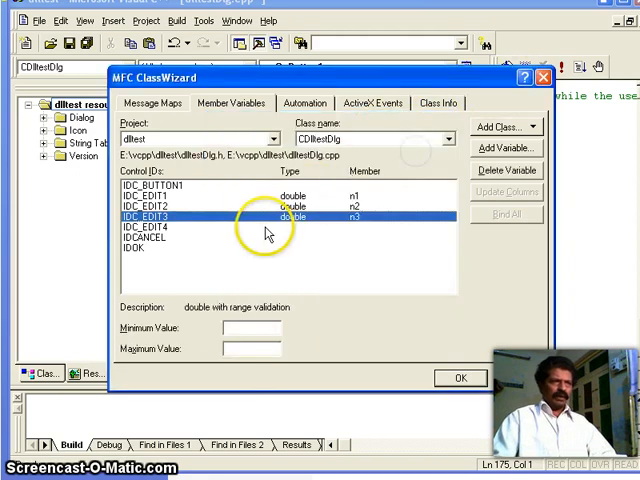
pyautogui.click(508, 147)
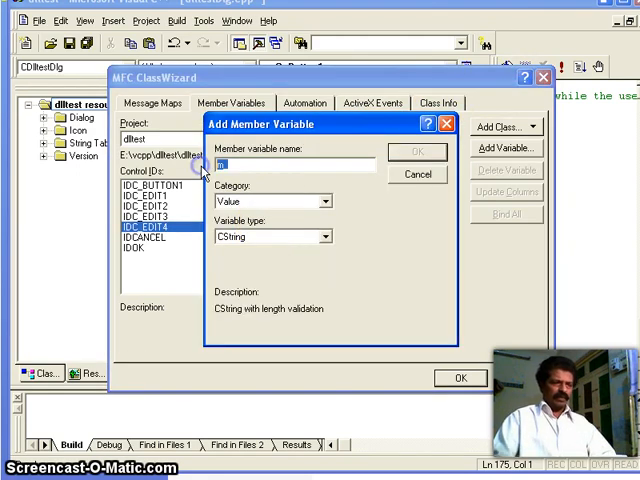
pyautogui.write('3')
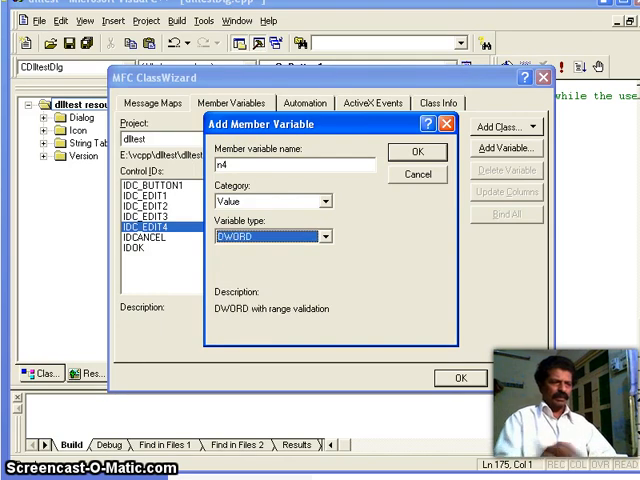
pyautogui.click(417, 151)
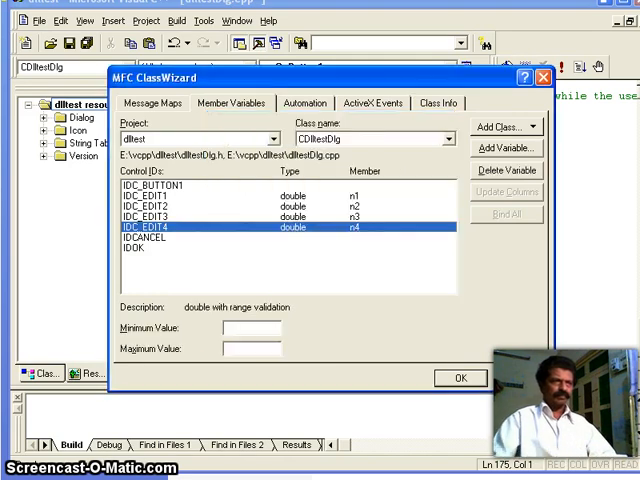
pyautogui.click(460, 378)
pyautogui.write('n3')
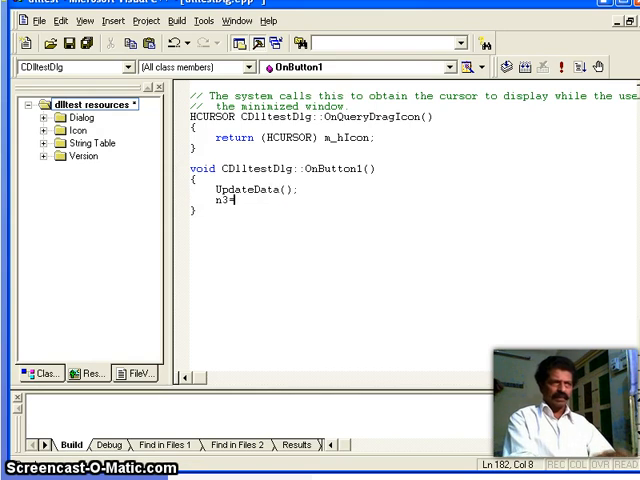
# - Write n3=n1+n2, n4=n1*n2 and UpdateData calls in OnButton1, then build dlltest
pyautogui.write('=n1+n2;')
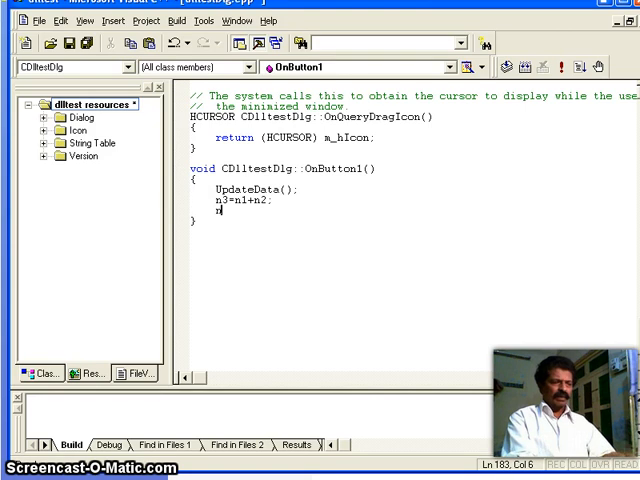
pyautogui.write('4=n')
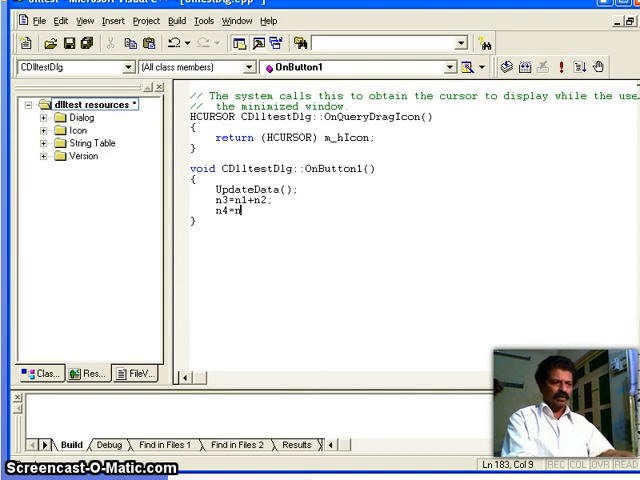
pyautogui.write('1*n2;')
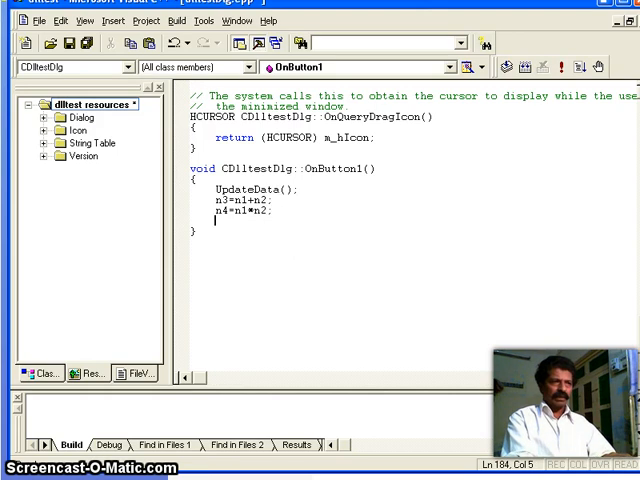
pyautogui.write('Updatedata(false);')
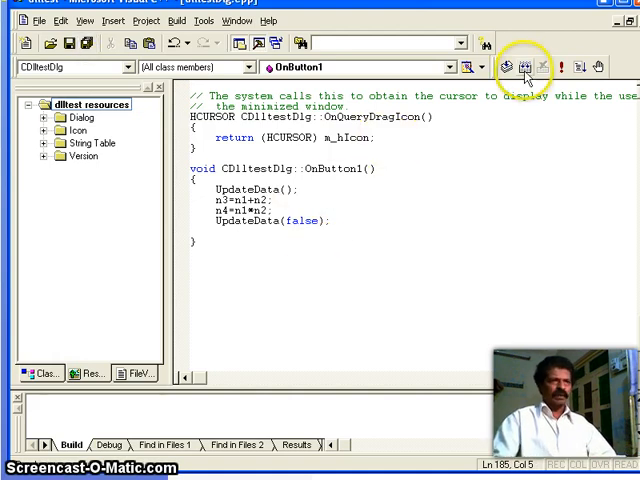
pyautogui.click(521, 67)
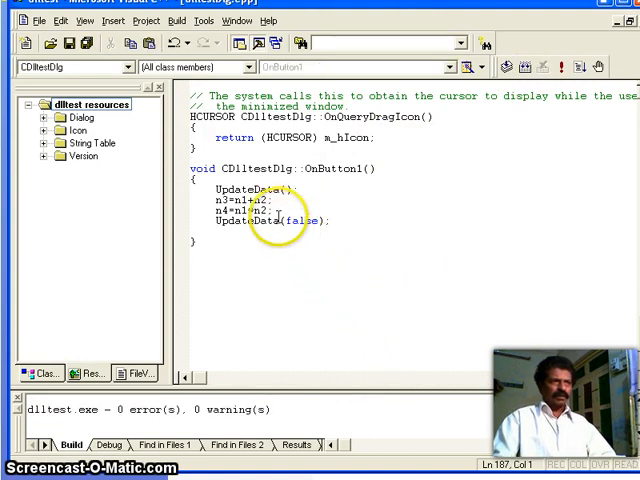
# - Replace the n1+n2 expression with sum(n1,n2)
pyautogui.doubleClick(245, 199)
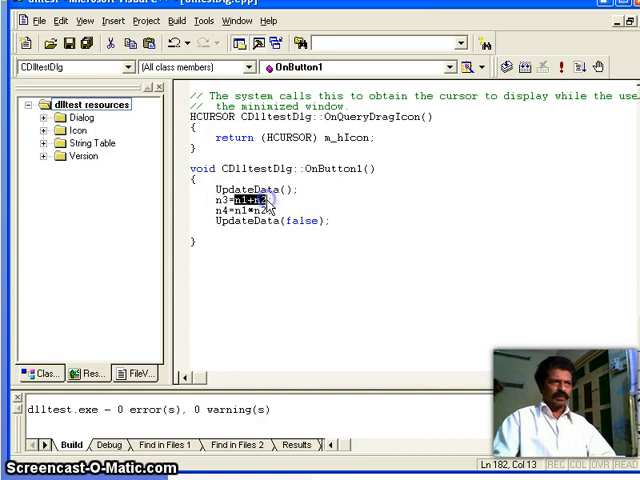
pyautogui.write('sum(;')
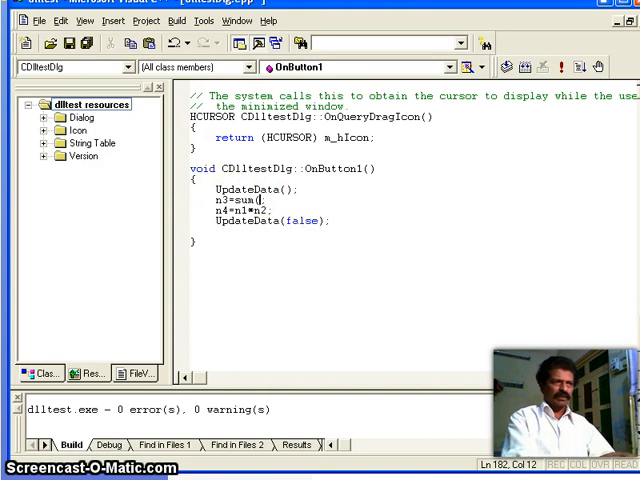
pyautogui.write('n1,n2')
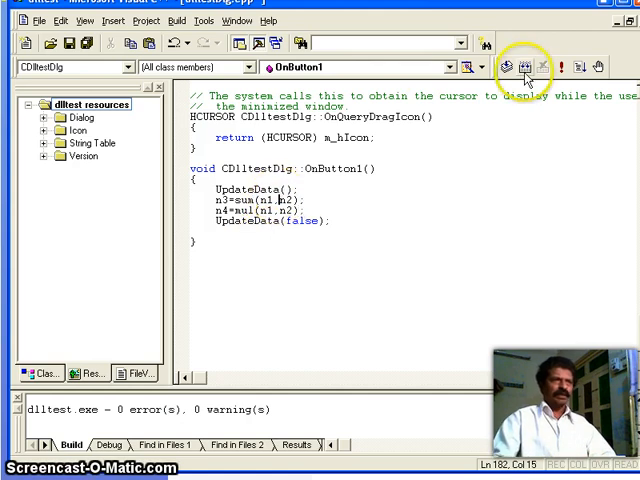
# - Build dlltest, hit C2065 undeclared sum and mul errors, and scroll up to #endif
pyautogui.click(525, 67)
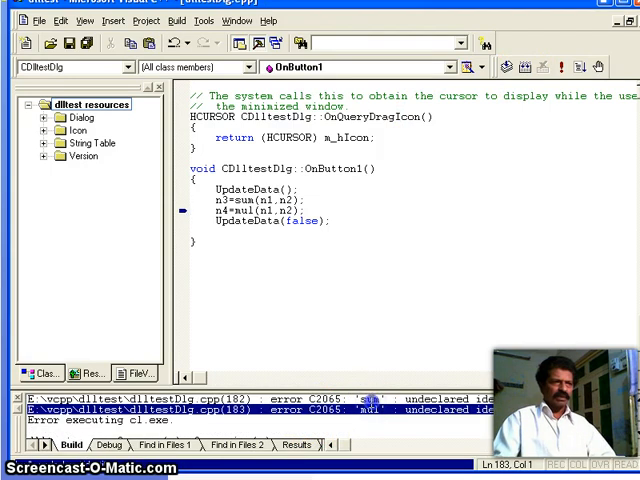
pyautogui.scroll(3)
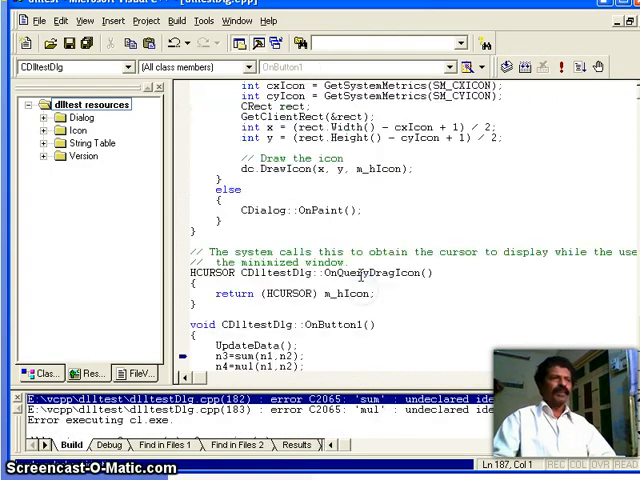
pyautogui.scroll(3)
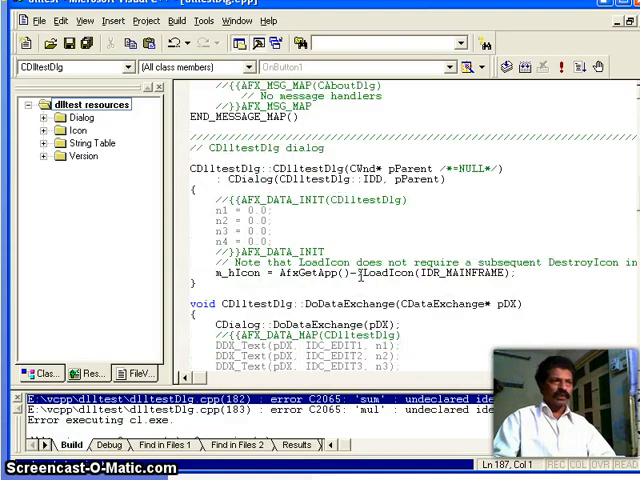
pyautogui.scroll(3)
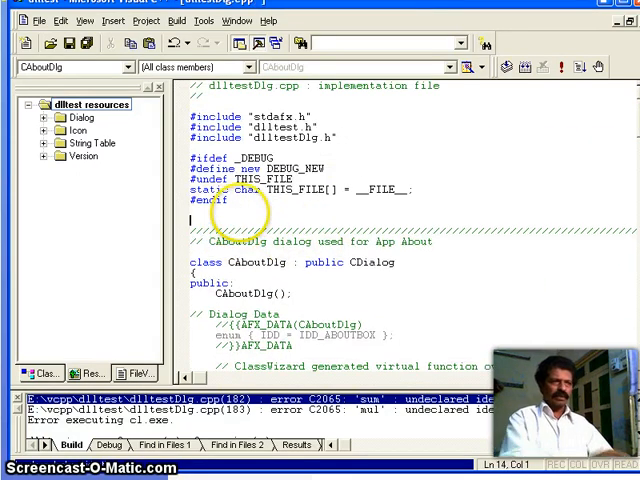
# - Add extern "C" _declspec(dllimport) double sum(double,double); and the same for mul
pyautogui.write('extern')
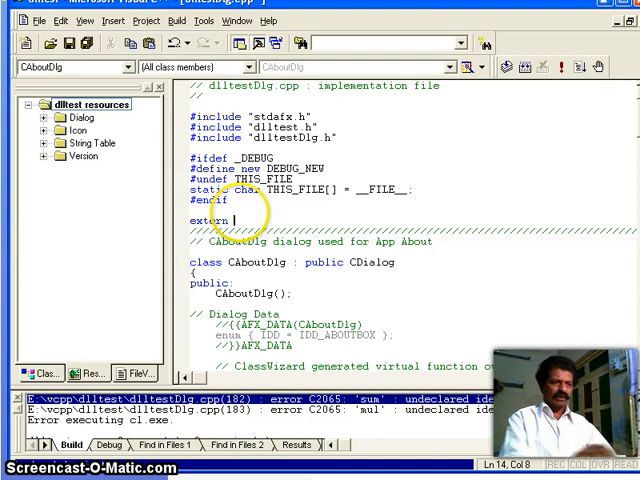
pyautogui.write('"C" _')
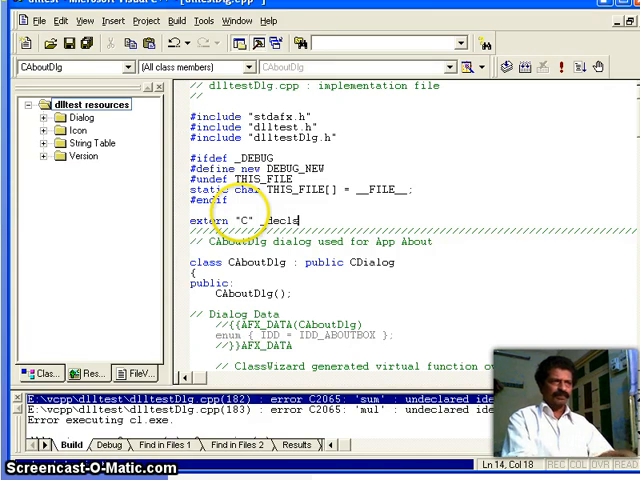
pyautogui.write('declspec(dllimport')
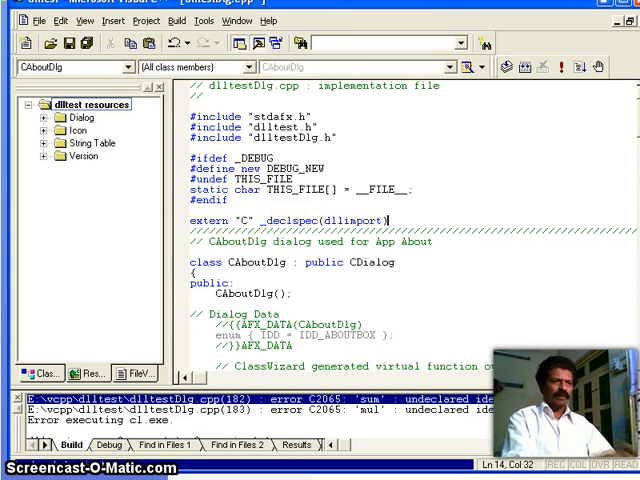
pyautogui.write('double sum(')
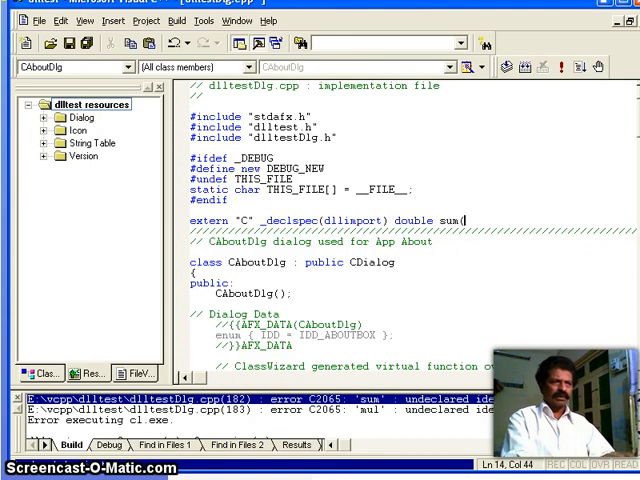
pyautogui.write('double,double);')
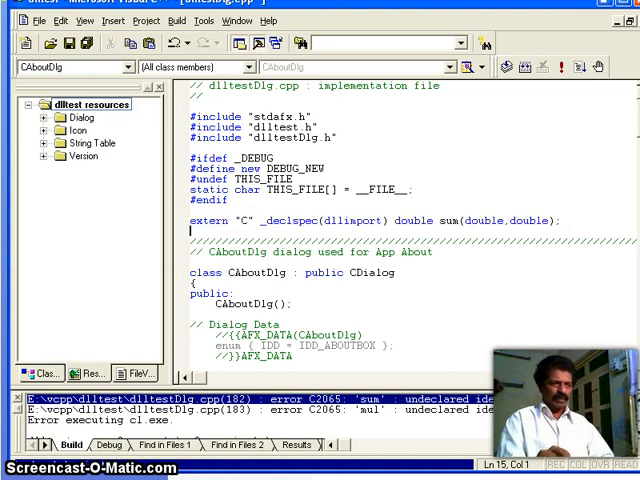
pyautogui.write('extern "C" _declspec(dllimport) double sum(double,double);')
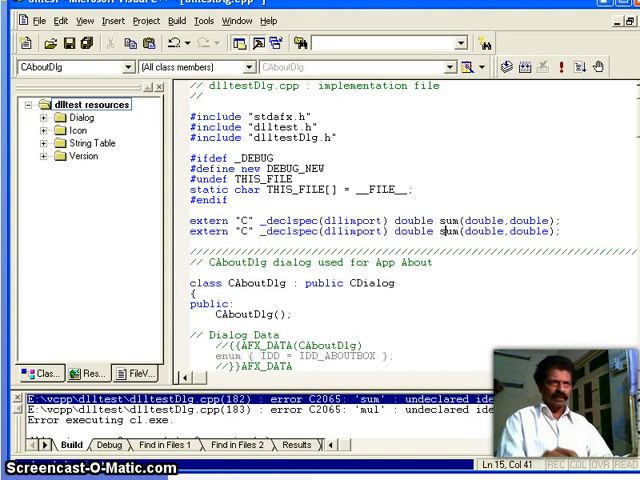
pyautogui.write('mul')
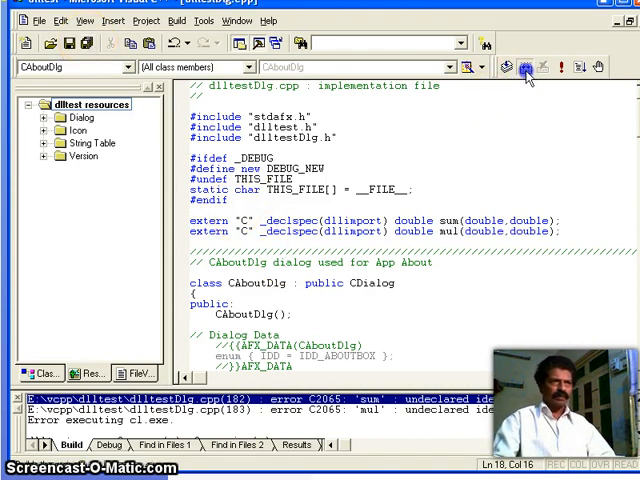
pyautogui.click(525, 67)
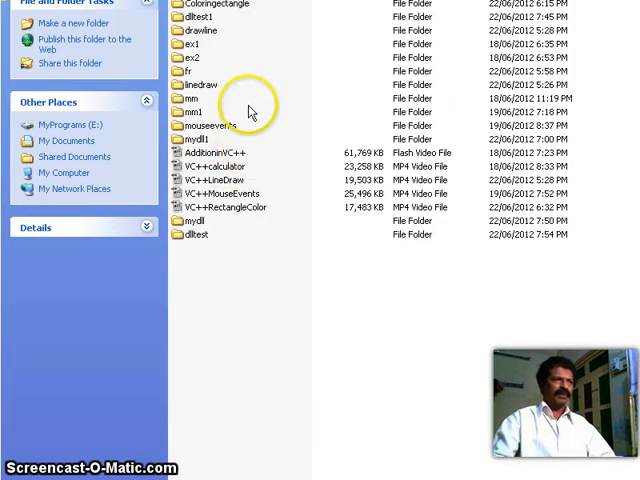
pyautogui.moveTo(195, 222)
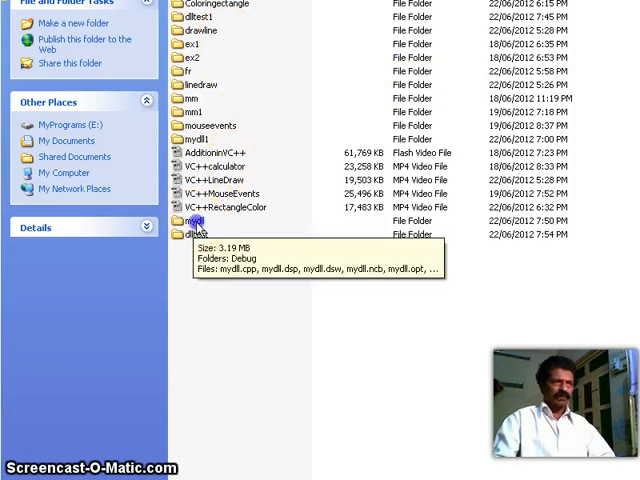
# - Copy mydll.dll and mydll.lib from mydll\Debug into E:\vcpp\dlltest\Debug
pyautogui.doubleClick(197, 220)
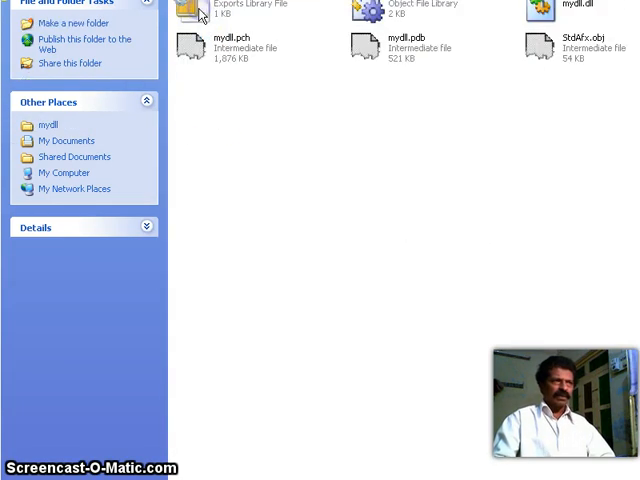
pyautogui.moveTo(335, 120)
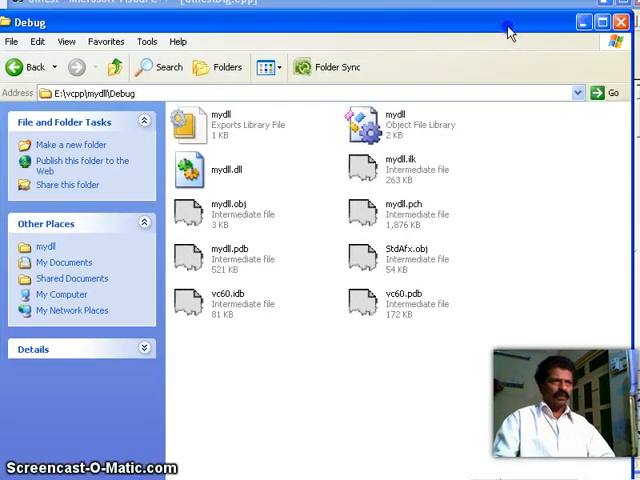
pyautogui.click(245, 125)
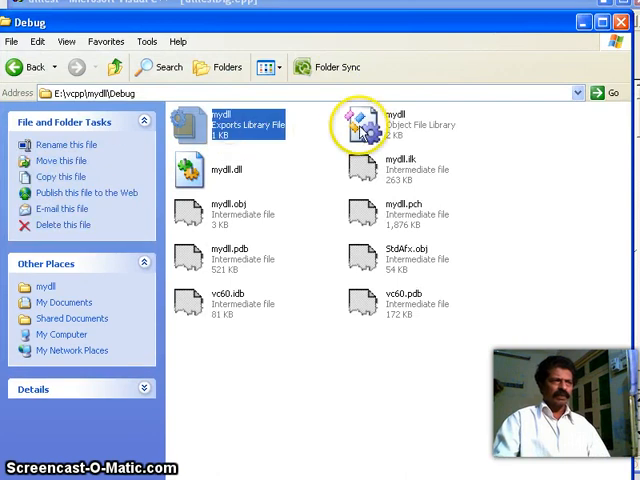
pyautogui.click(410, 125)
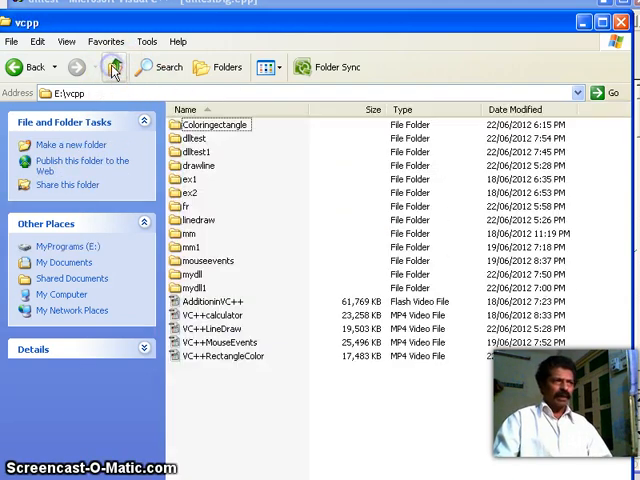
pyautogui.moveTo(195, 290)
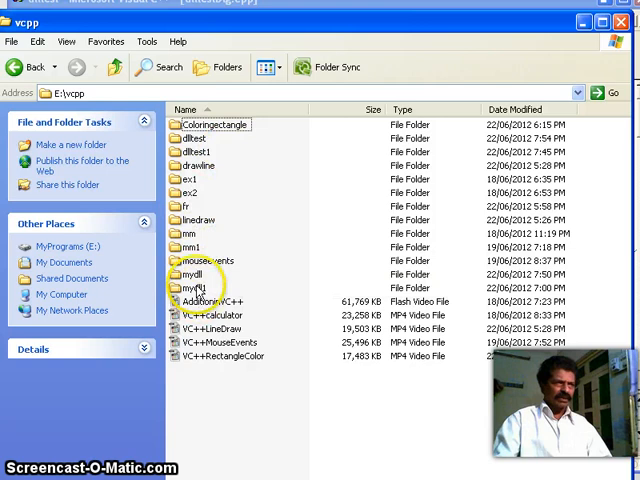
pyautogui.doubleClick(193, 138)
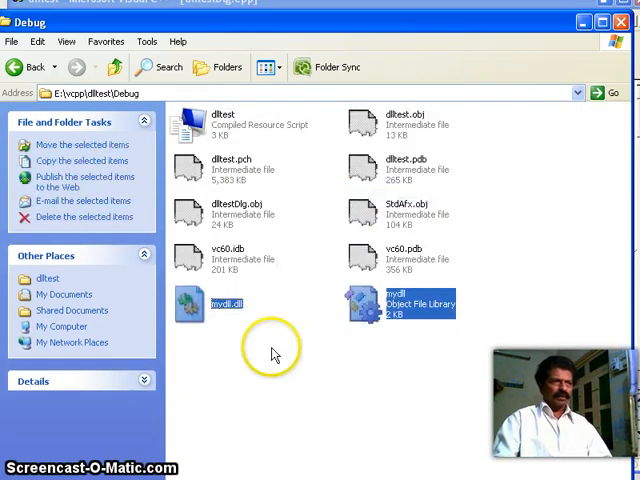
pyautogui.click(265, 370)
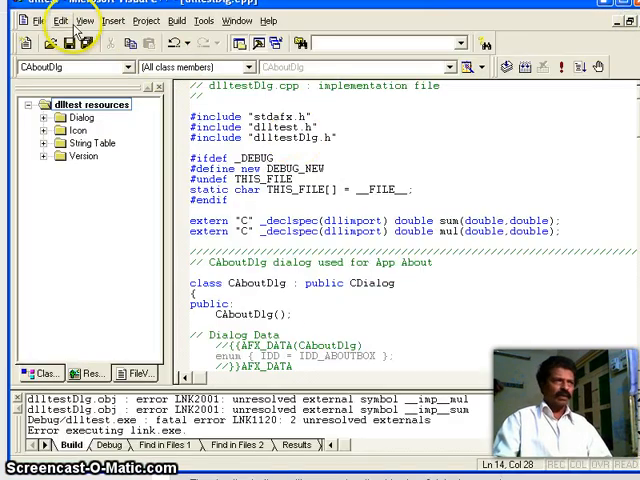
pyautogui.moveTo(530, 67)
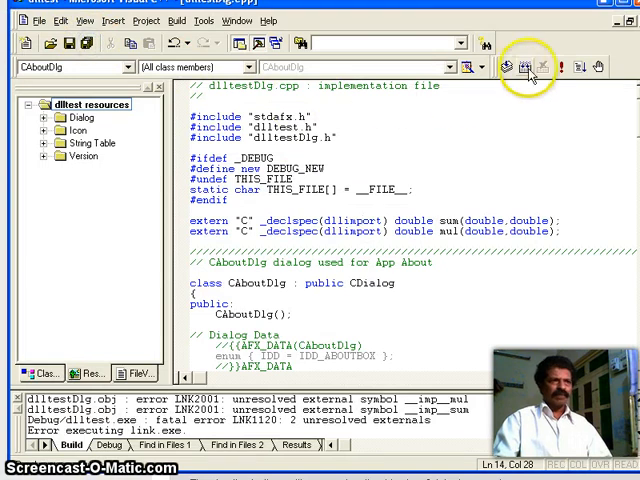
# - Open the Project menu to reach Add To Project
pyautogui.click(530, 67)
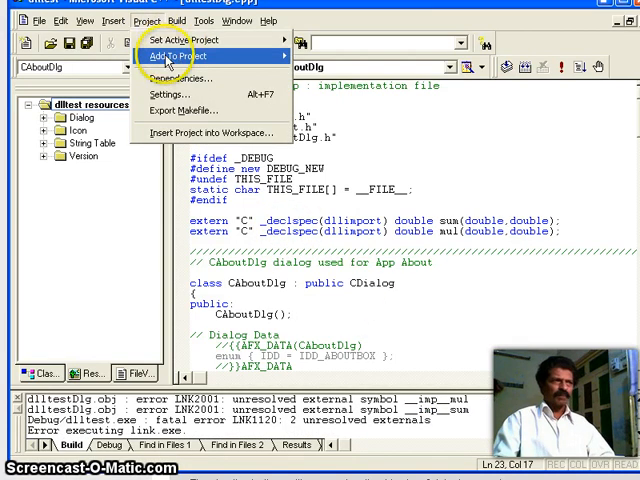
# - Insert mydll.lib from the Debug folder into dlltest, showing All Files in the chooser
pyautogui.click(170, 55)
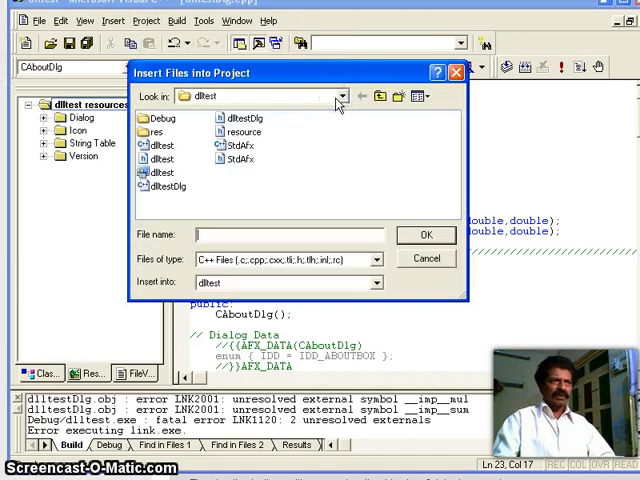
pyautogui.click(374, 259)
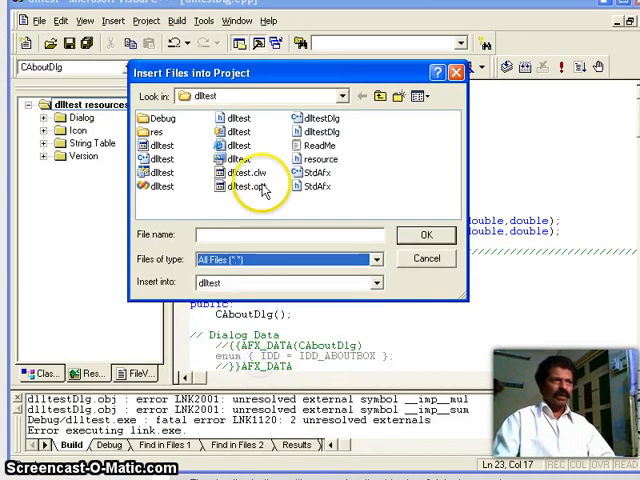
pyautogui.moveTo(225, 97)
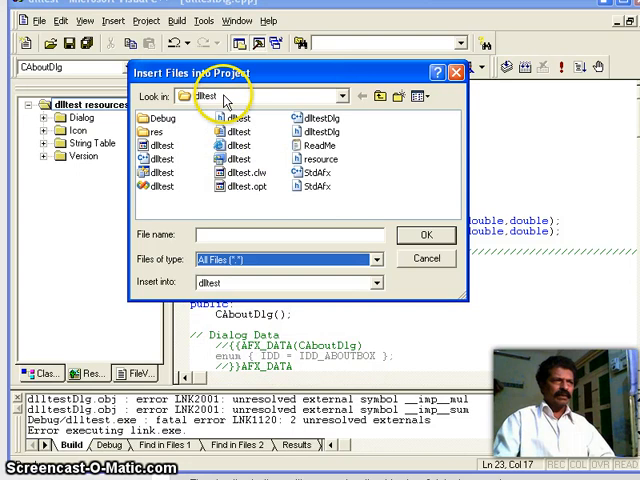
pyautogui.click(343, 96)
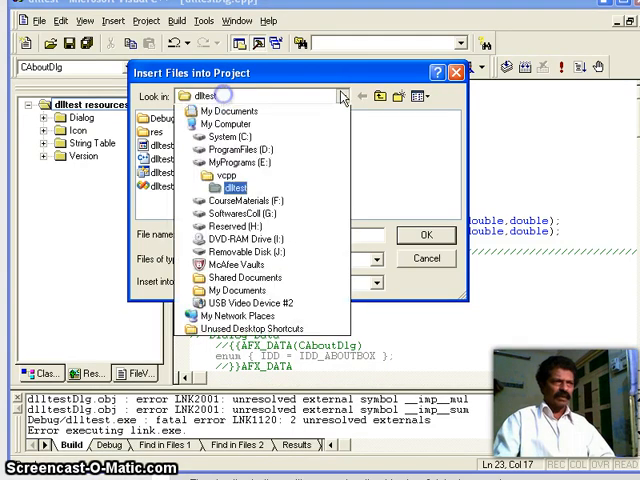
pyautogui.click(232, 188)
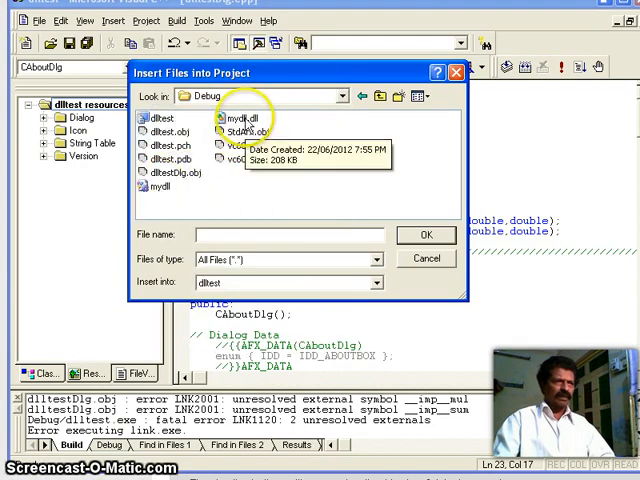
pyautogui.moveTo(412, 110)
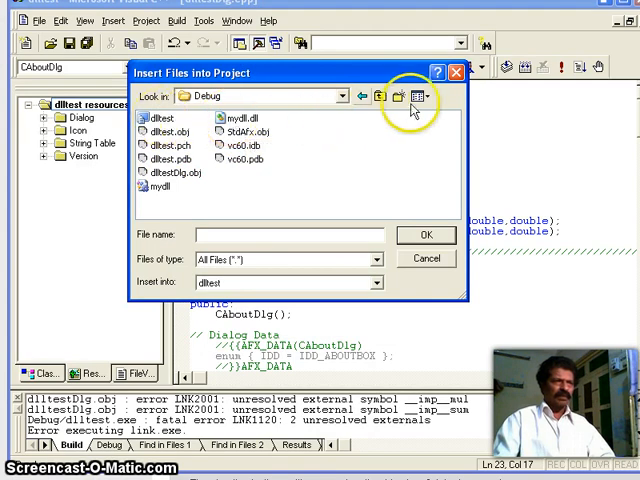
pyautogui.click(417, 96)
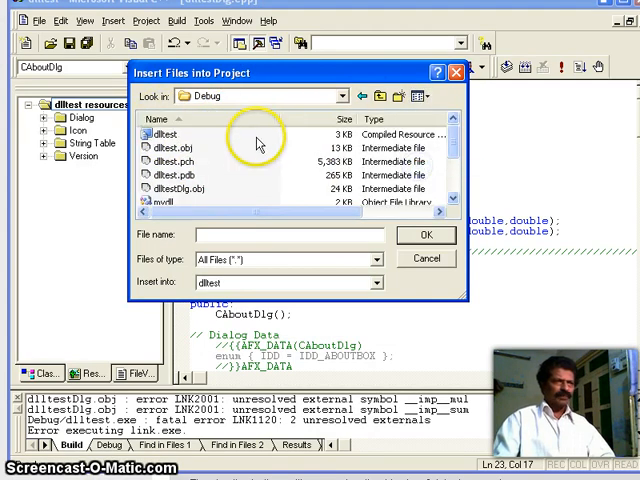
pyautogui.scroll(-3)
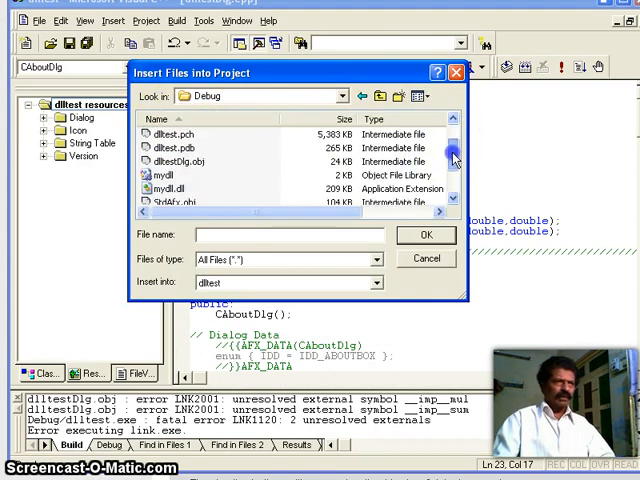
pyautogui.click(175, 175)
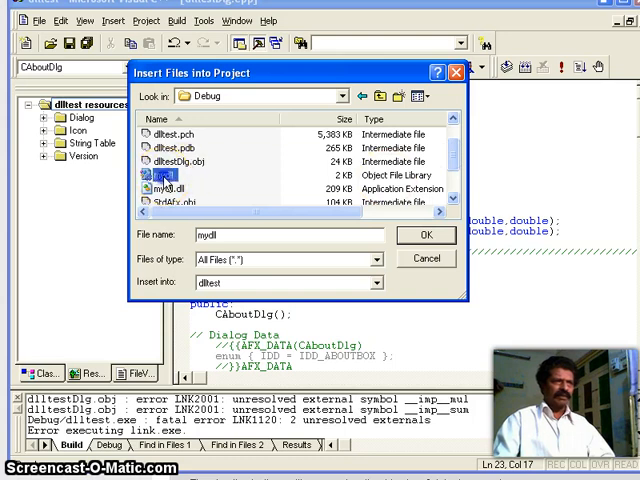
pyautogui.click(426, 235)
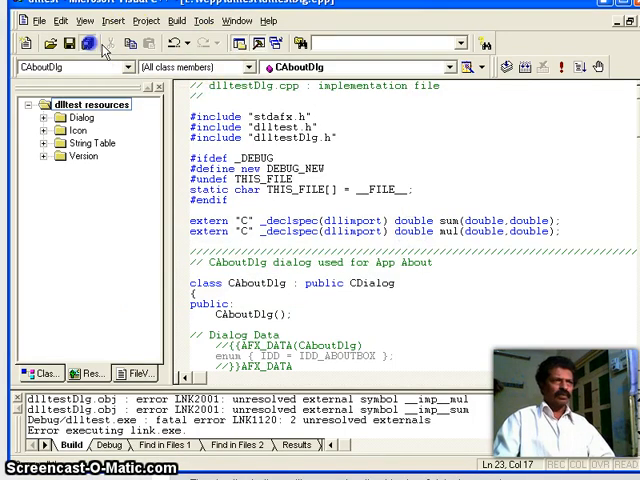
# - Rebuild with 0 errors, run, calculate 20 and 12 (Sum 32, Product 240), and close
pyautogui.click(90, 42)
pyautogui.write('12')
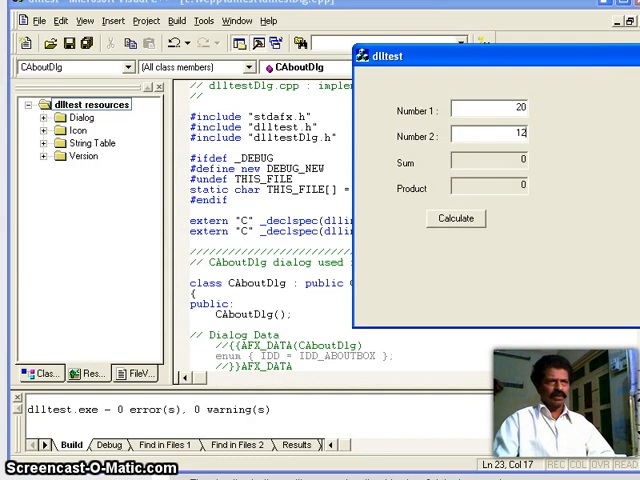
pyautogui.click(455, 218)
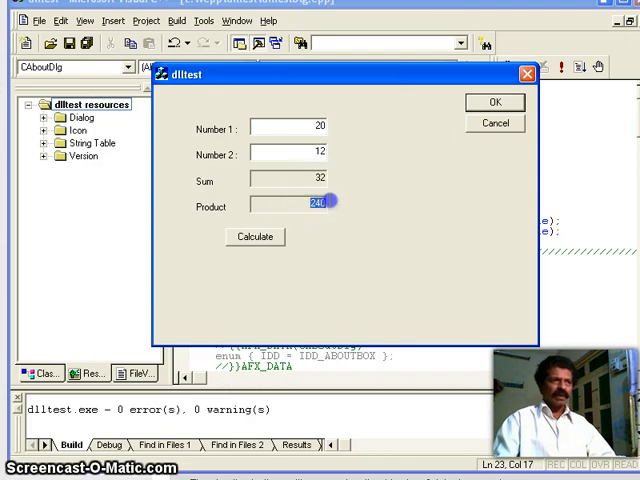
pyautogui.moveTo(365, 95)
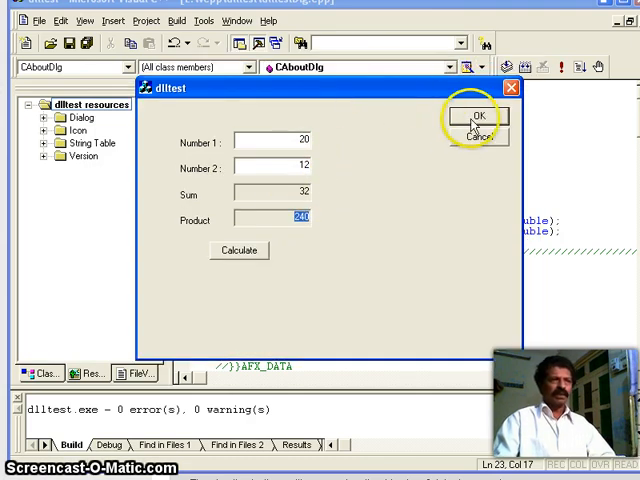
pyautogui.click(479, 115)
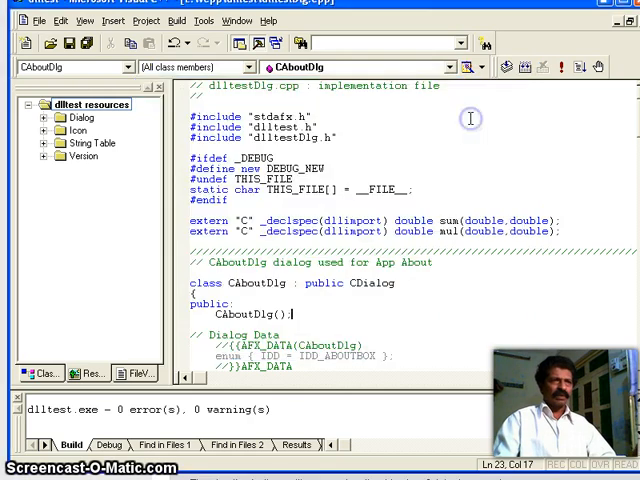
pyautogui.moveTo(375, 137)
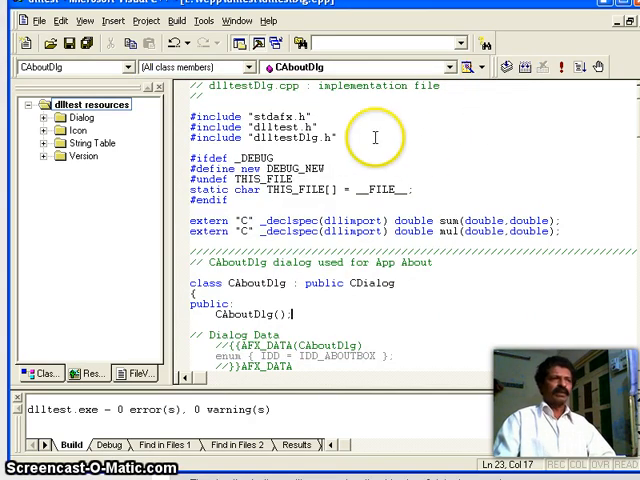
pyautogui.moveTo(373, 160)
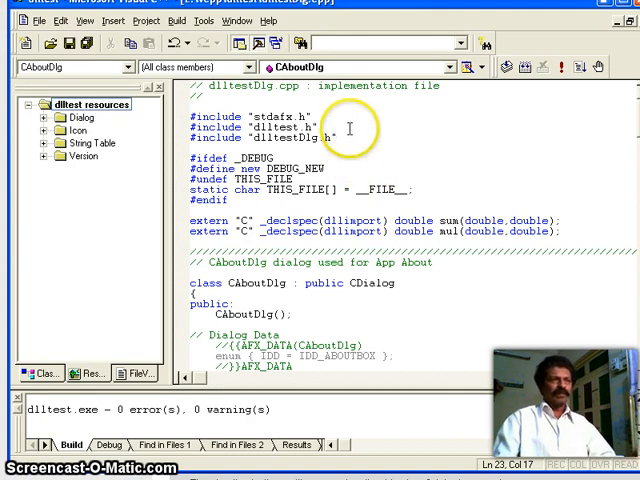
pyautogui.moveTo(344, 38)
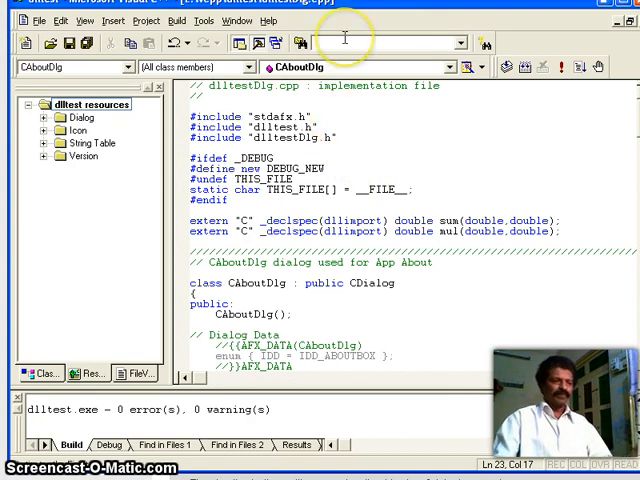